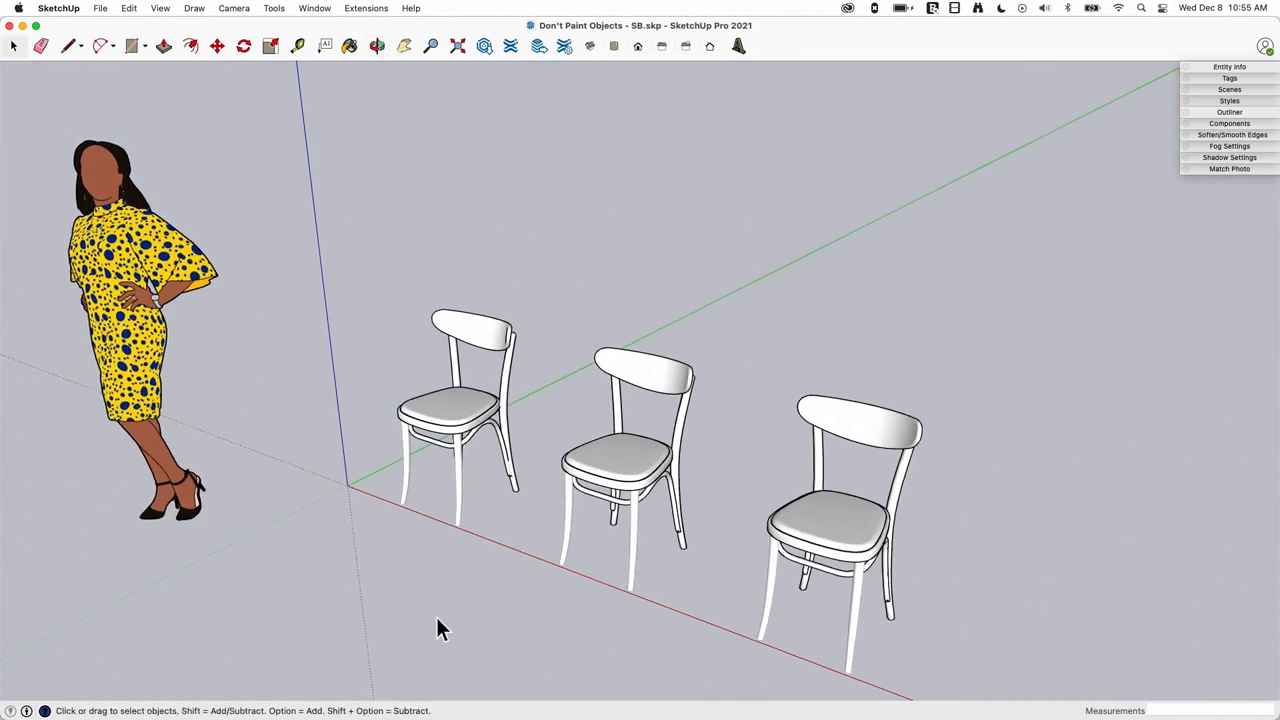
Select the middle chair, then the right-hand chair, to see each is a group.
click(620, 460)
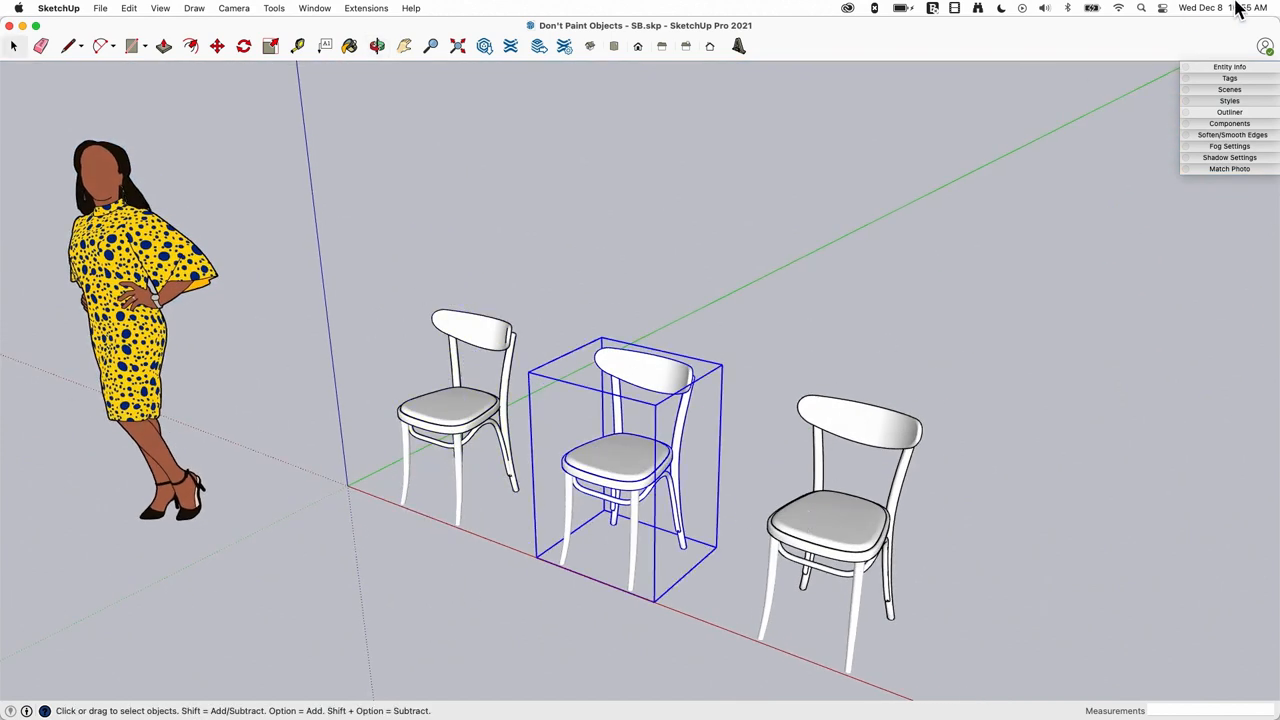
click(1228, 66)
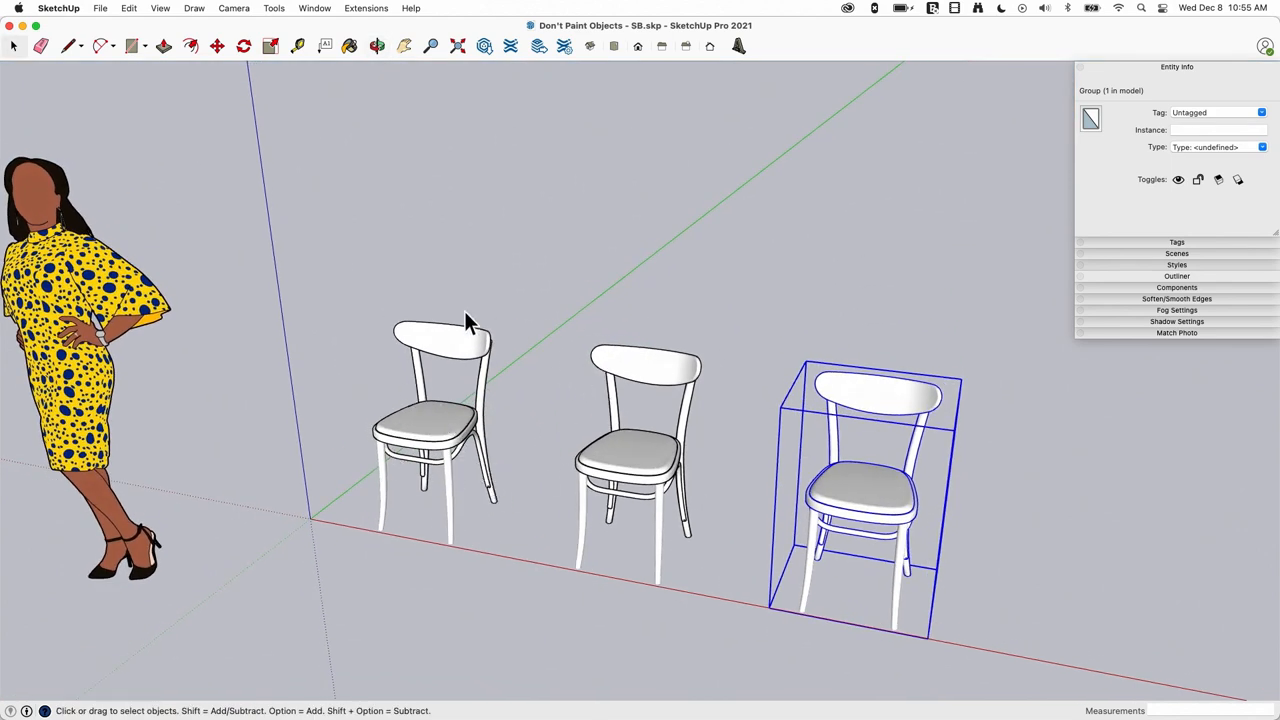
mouse_move(556, 456)
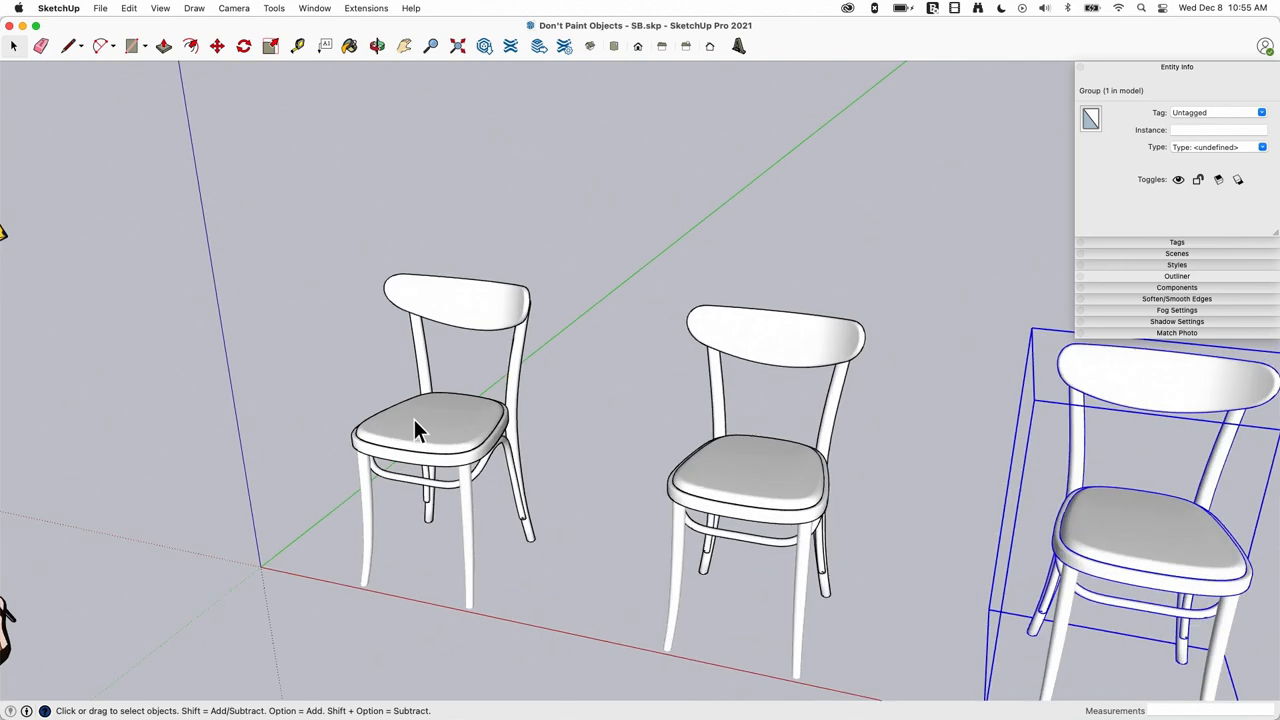
Enter the first chair group and select its nested leg group and backrest component.
click(420, 430)
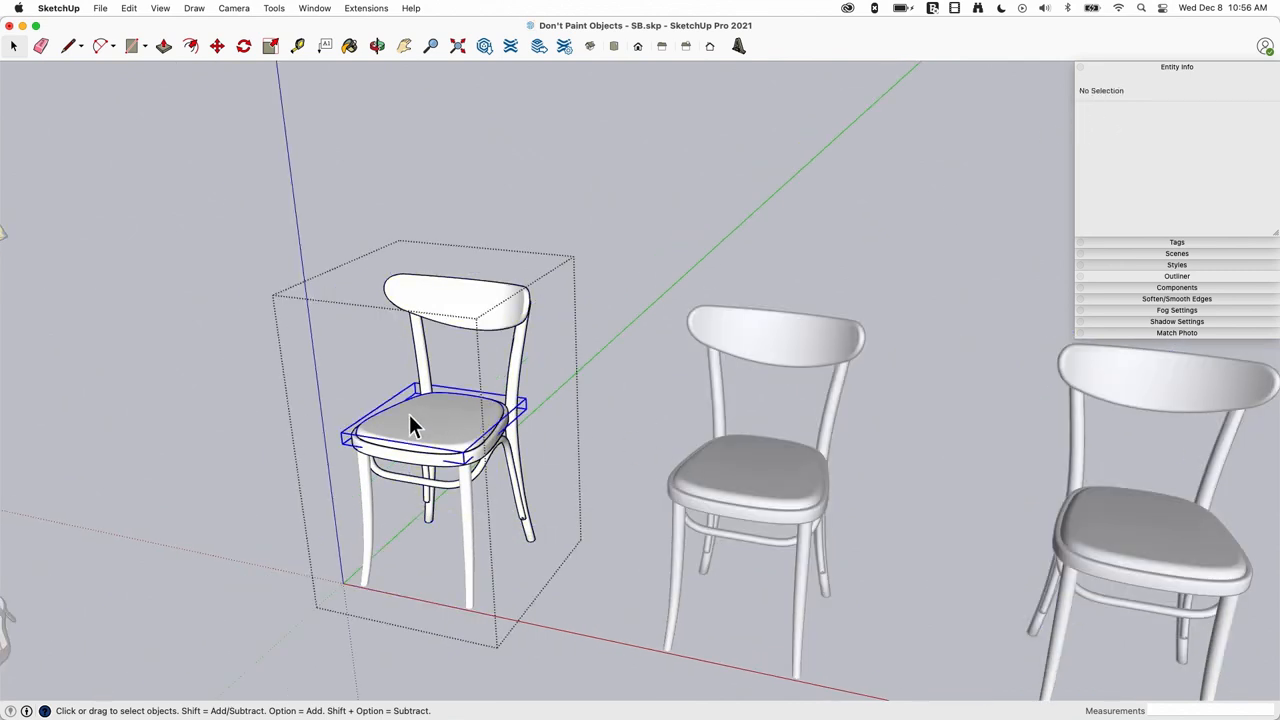
click(416, 424)
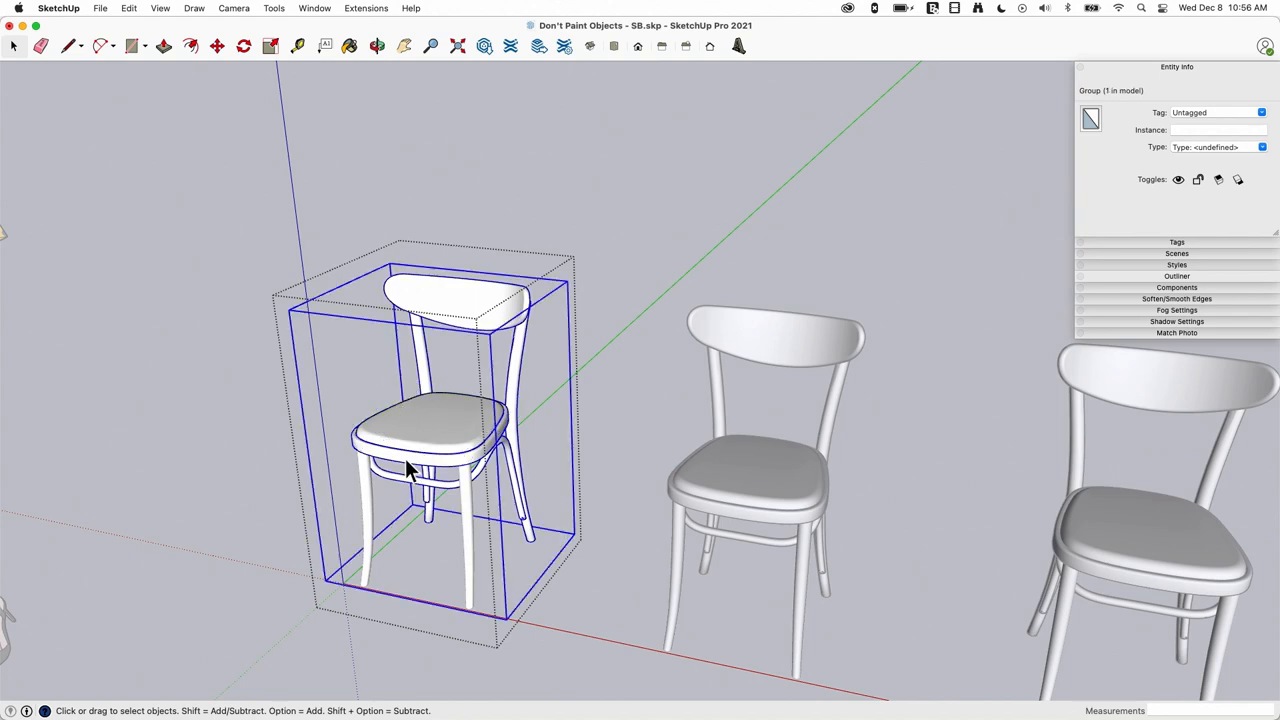
mouse_move(420, 424)
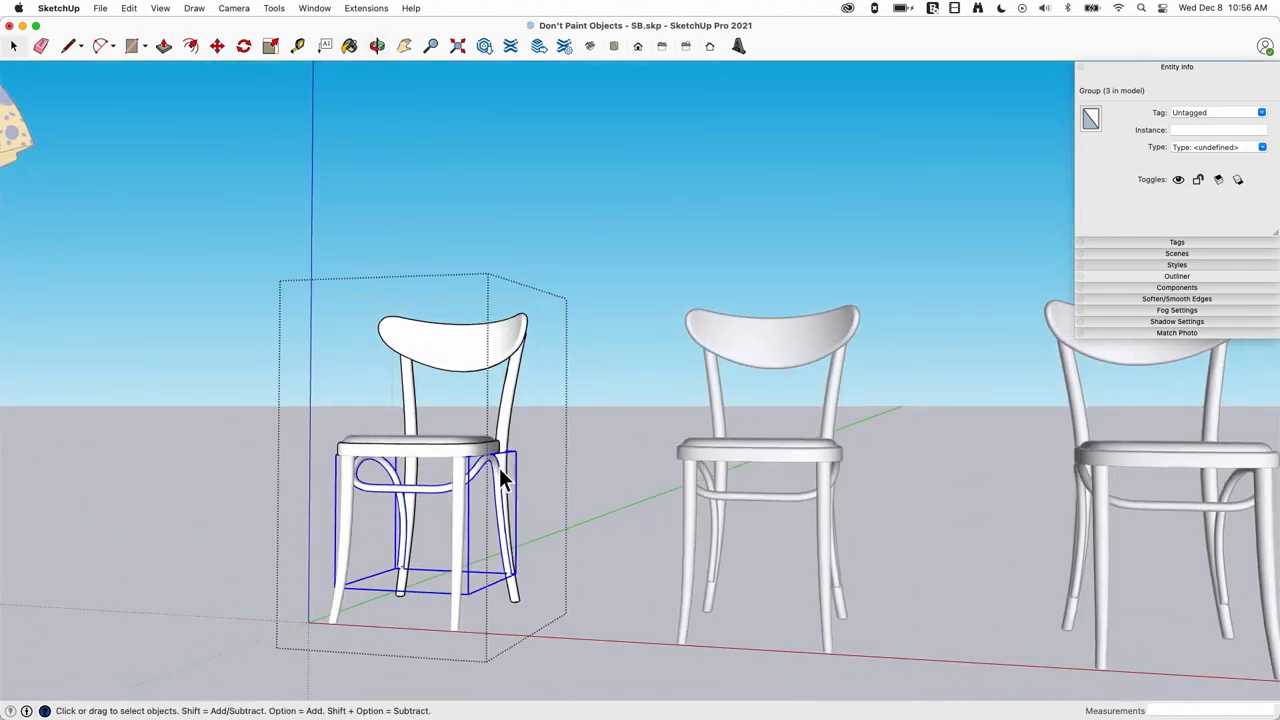
mouse_move(420, 504)
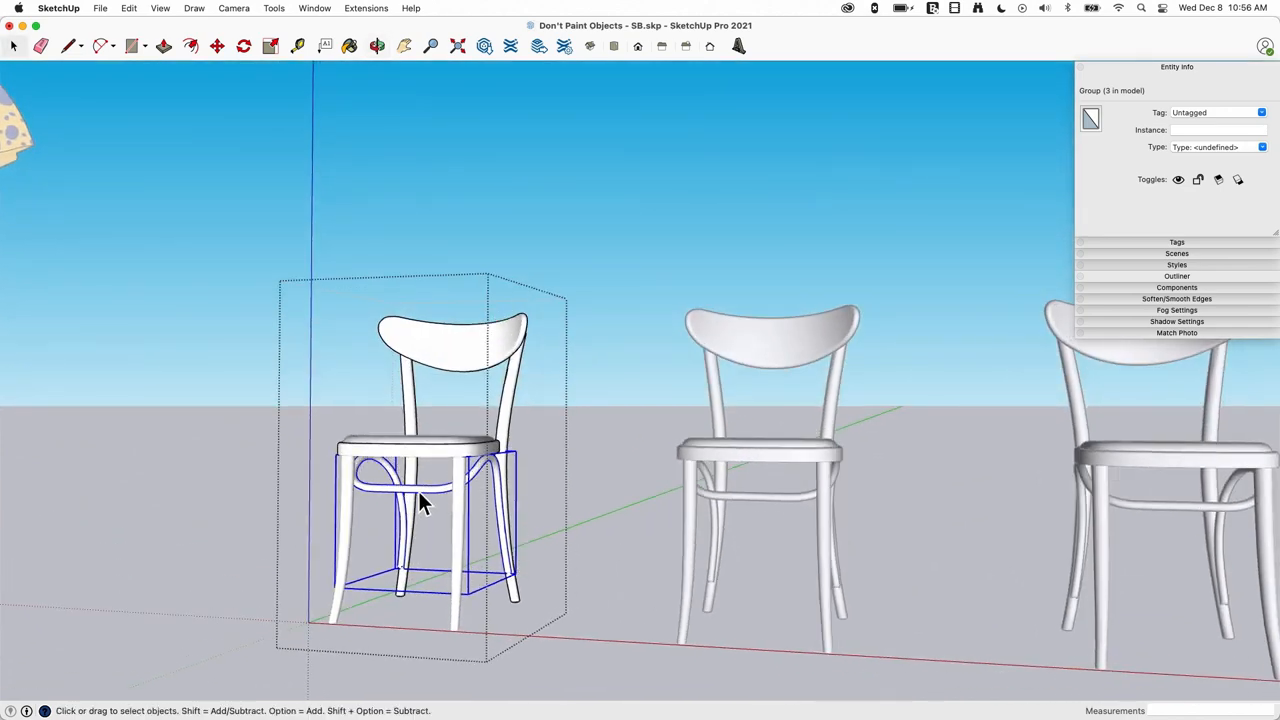
mouse_move(436, 470)
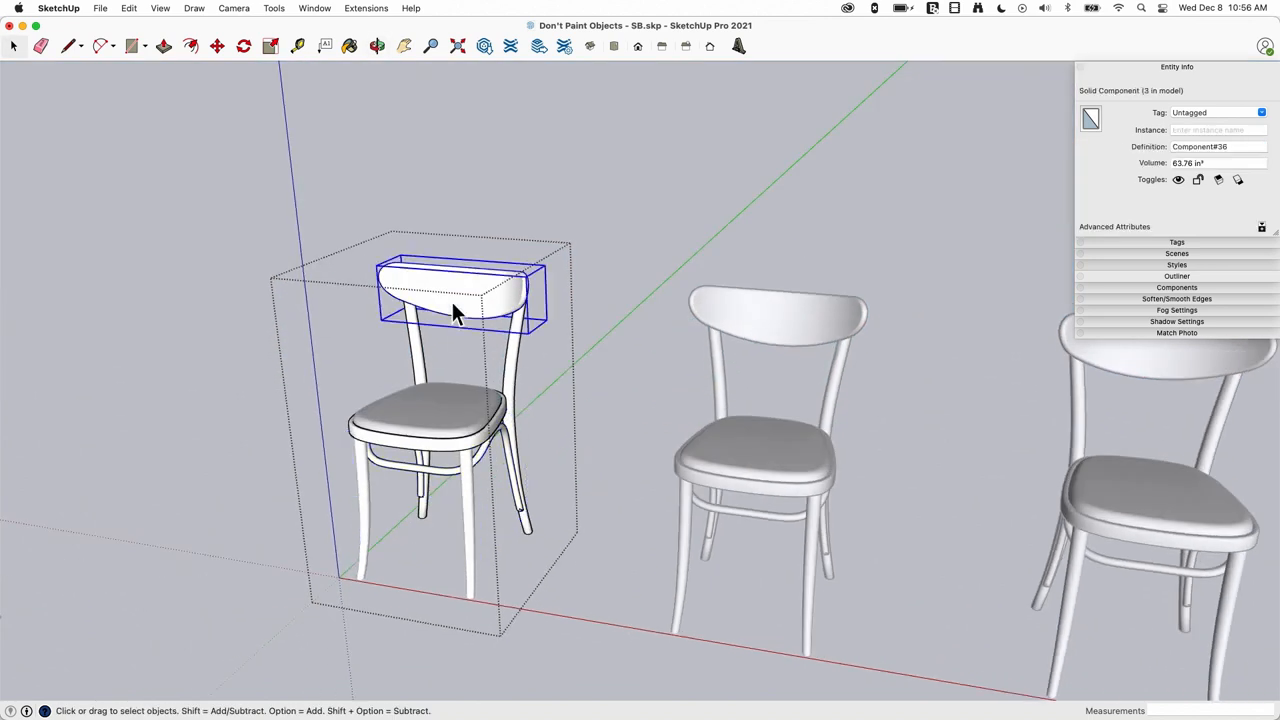
click(490, 370)
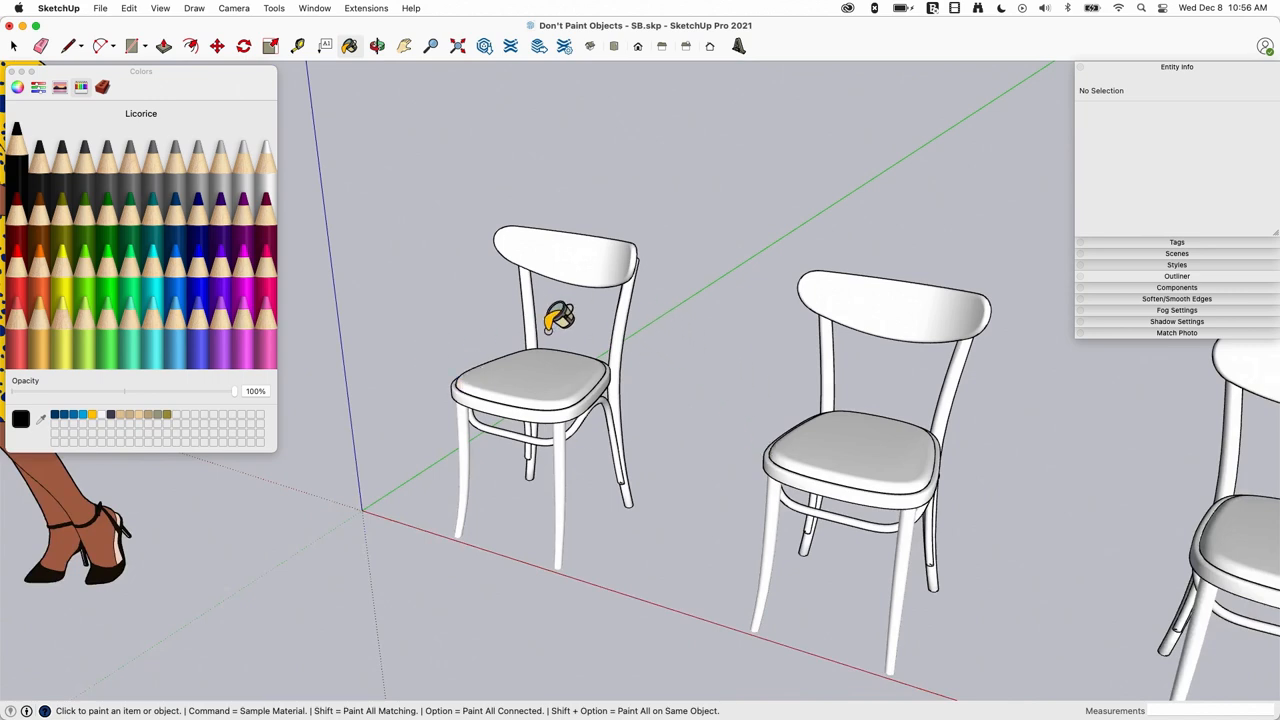
mouse_move(368, 276)
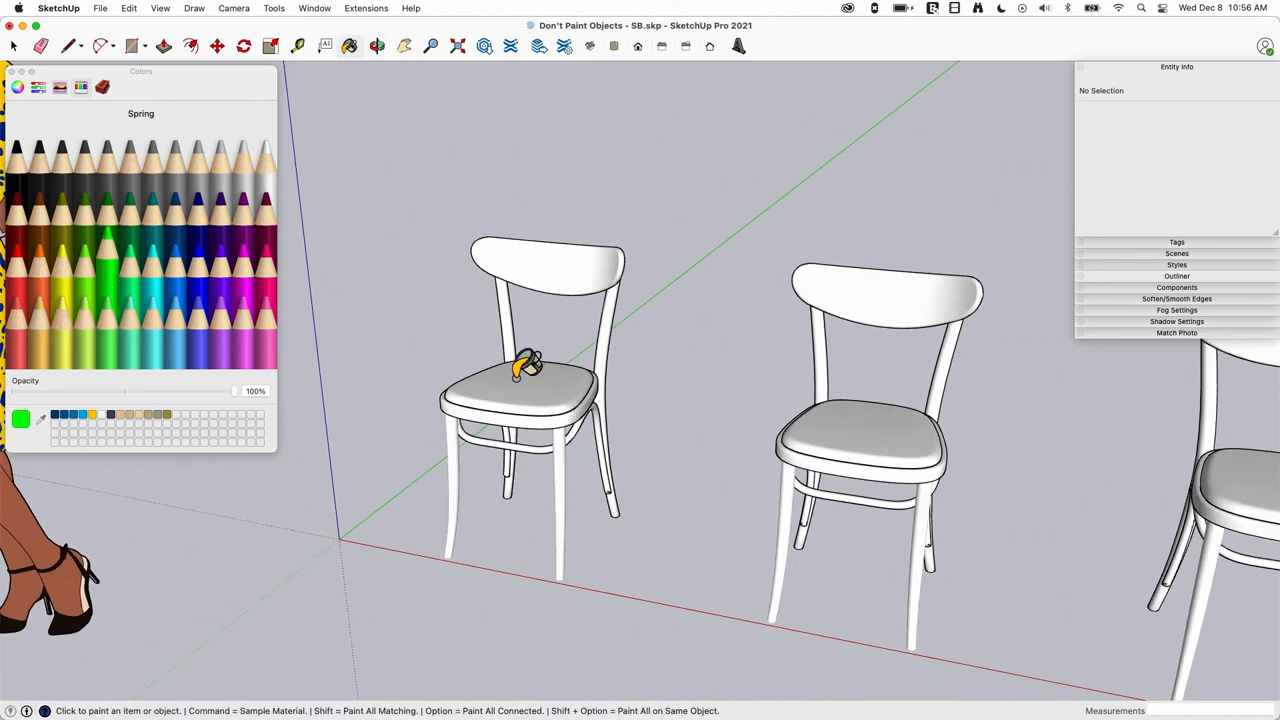
Paint the whole first chair group Spring green with the Paint Bucket.
click(524, 376)
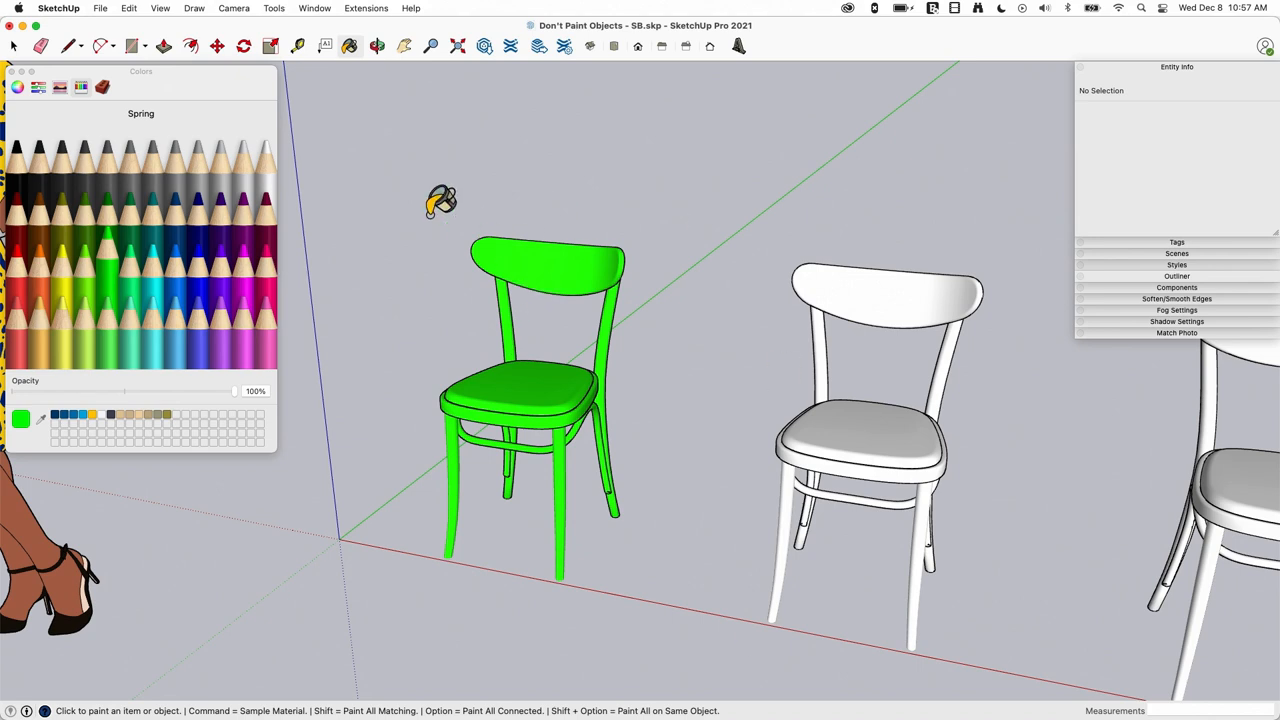
mouse_move(682, 206)
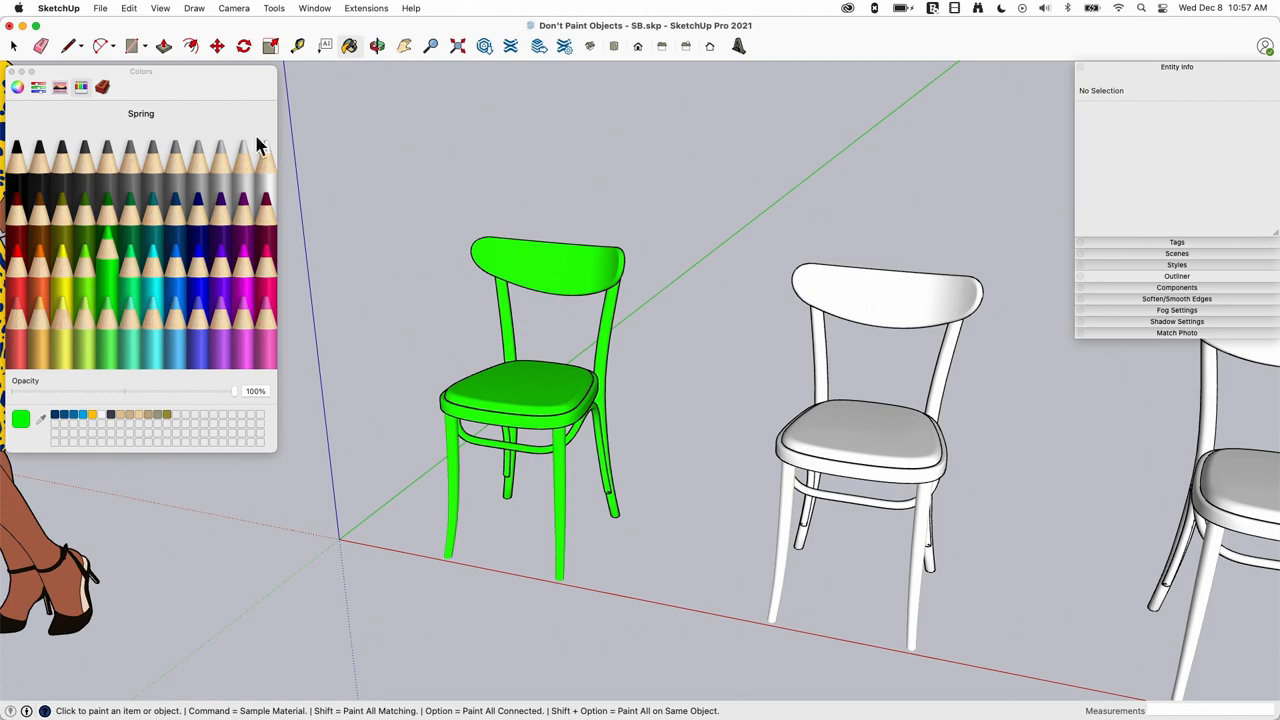
click(14, 46)
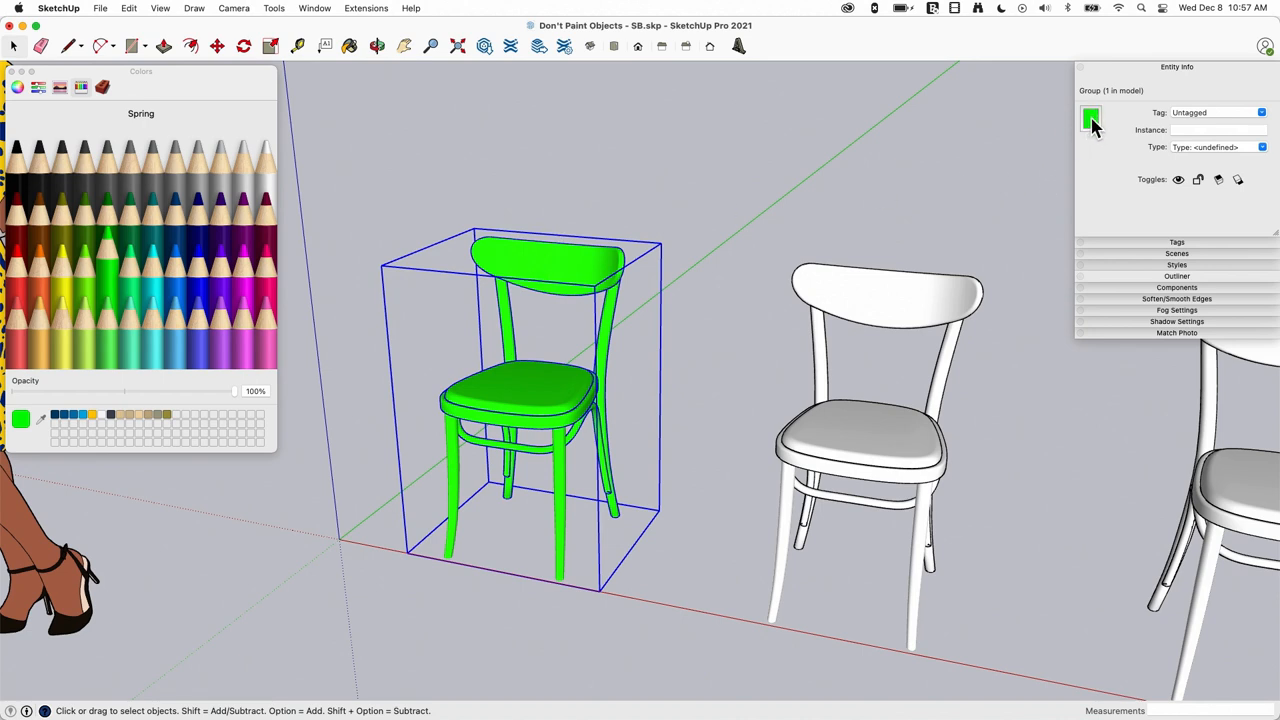
mouse_move(560, 276)
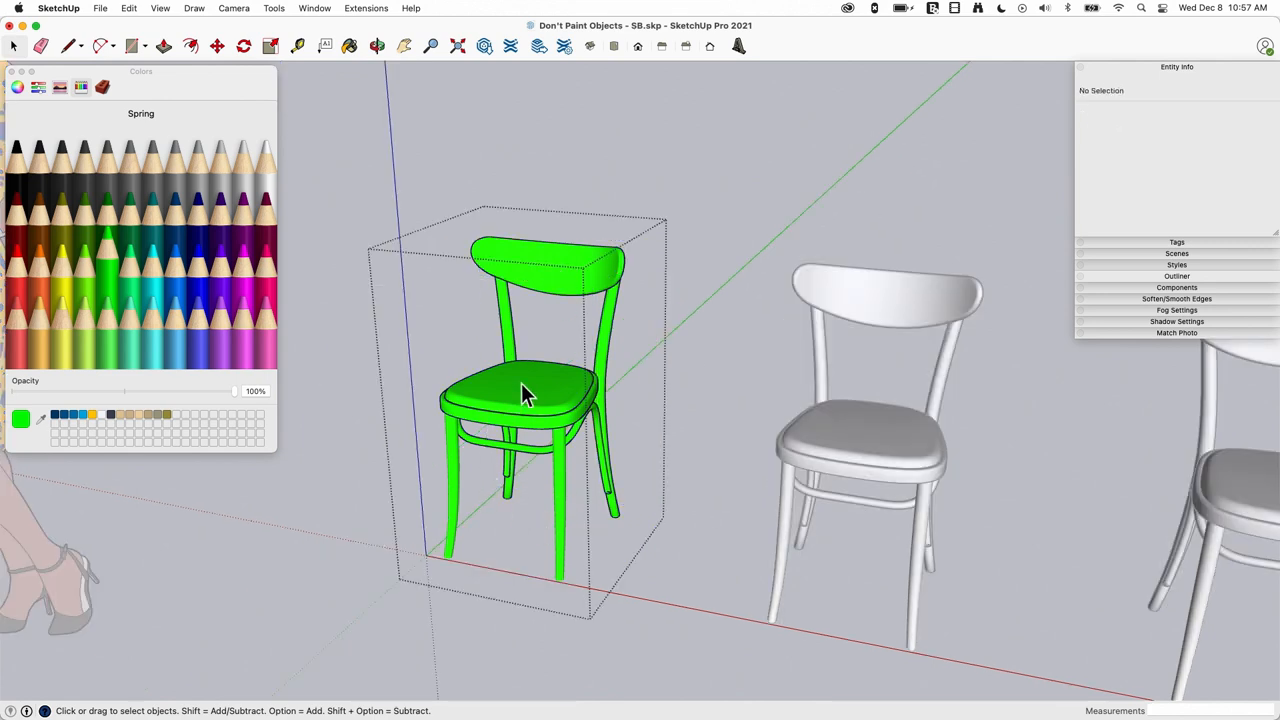
Select the seat group inside the green chair, which has no material of its own.
click(516, 404)
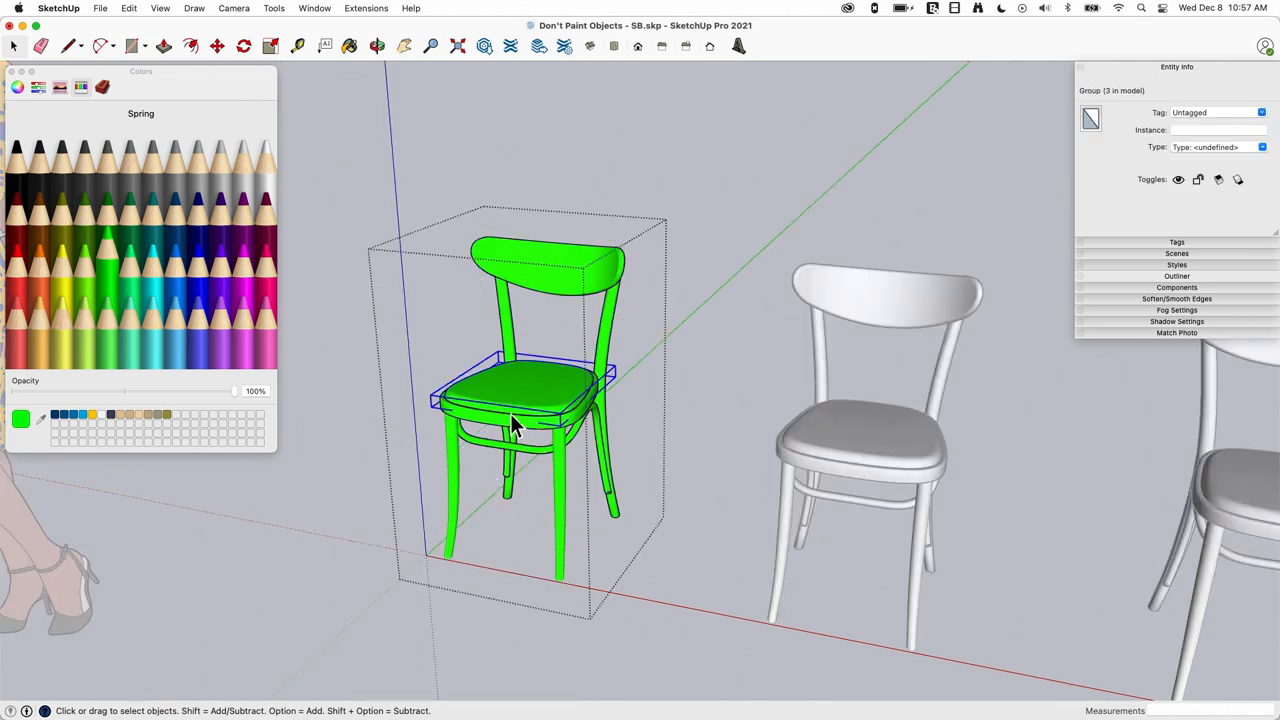
mouse_move(560, 264)
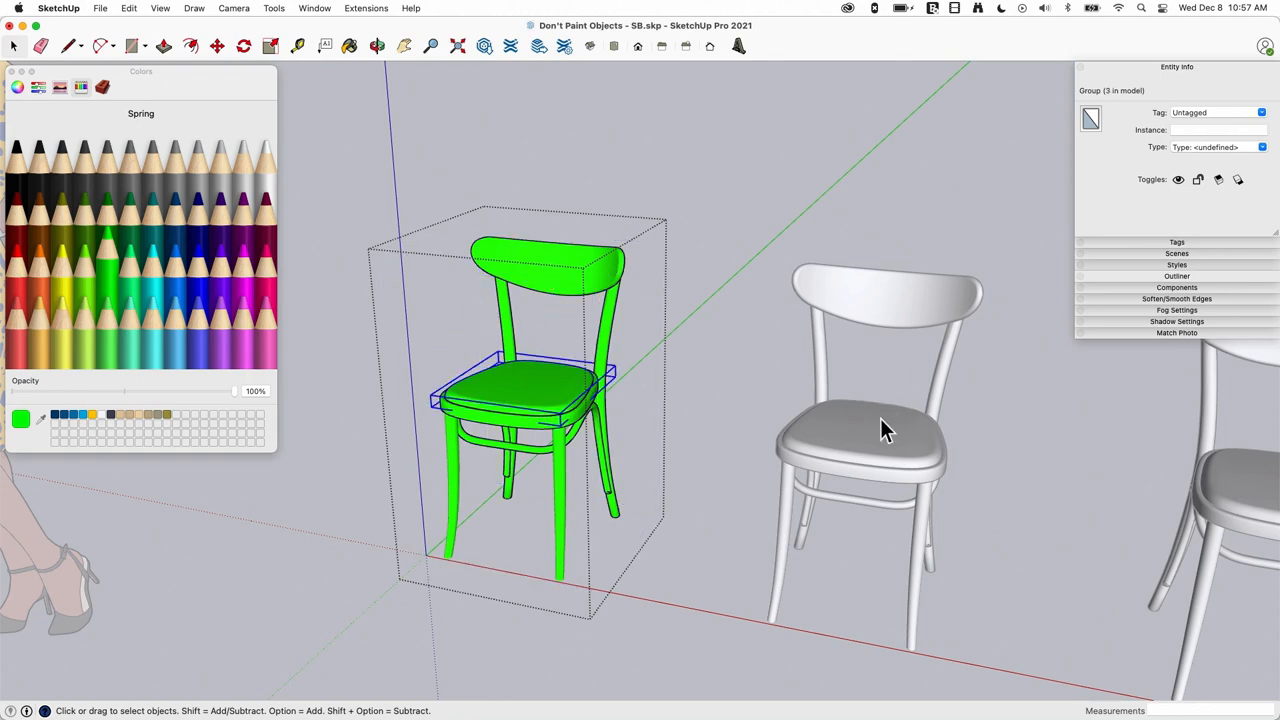
mouse_move(544, 324)
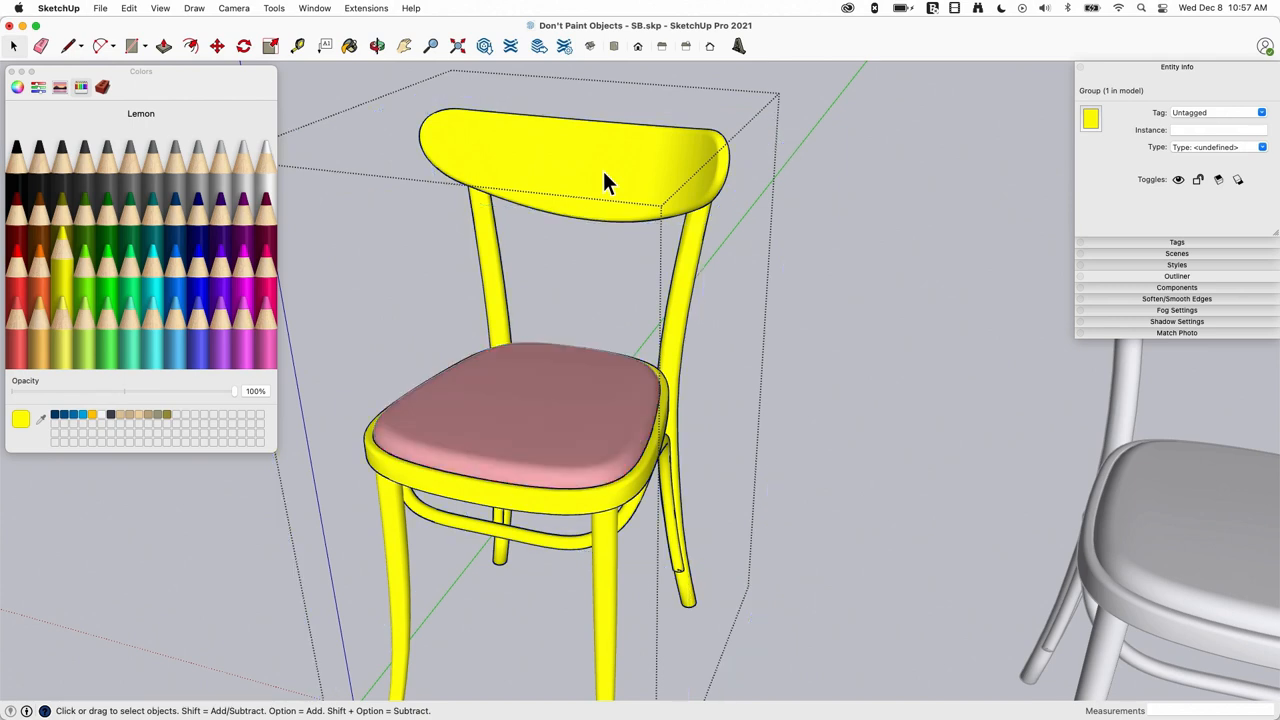
Paint the chair's backrest component Blueberry blue.
click(560, 162)
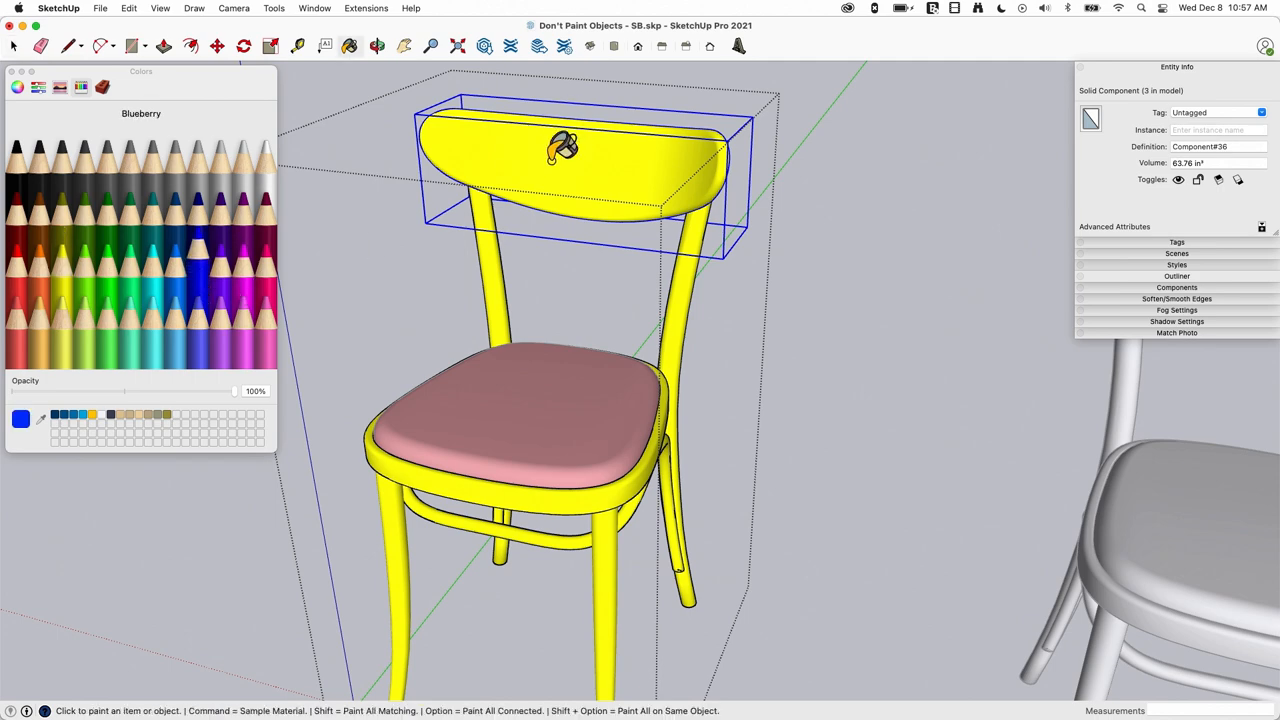
click(564, 148)
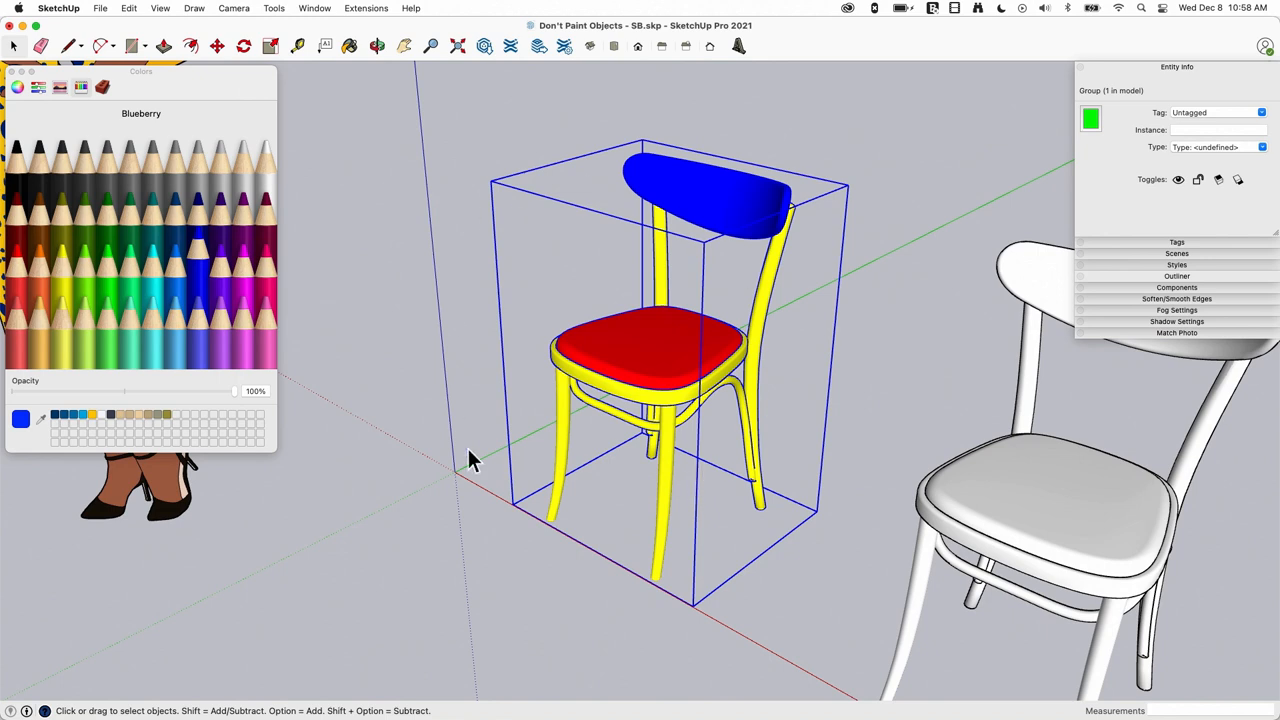
mouse_move(816, 278)
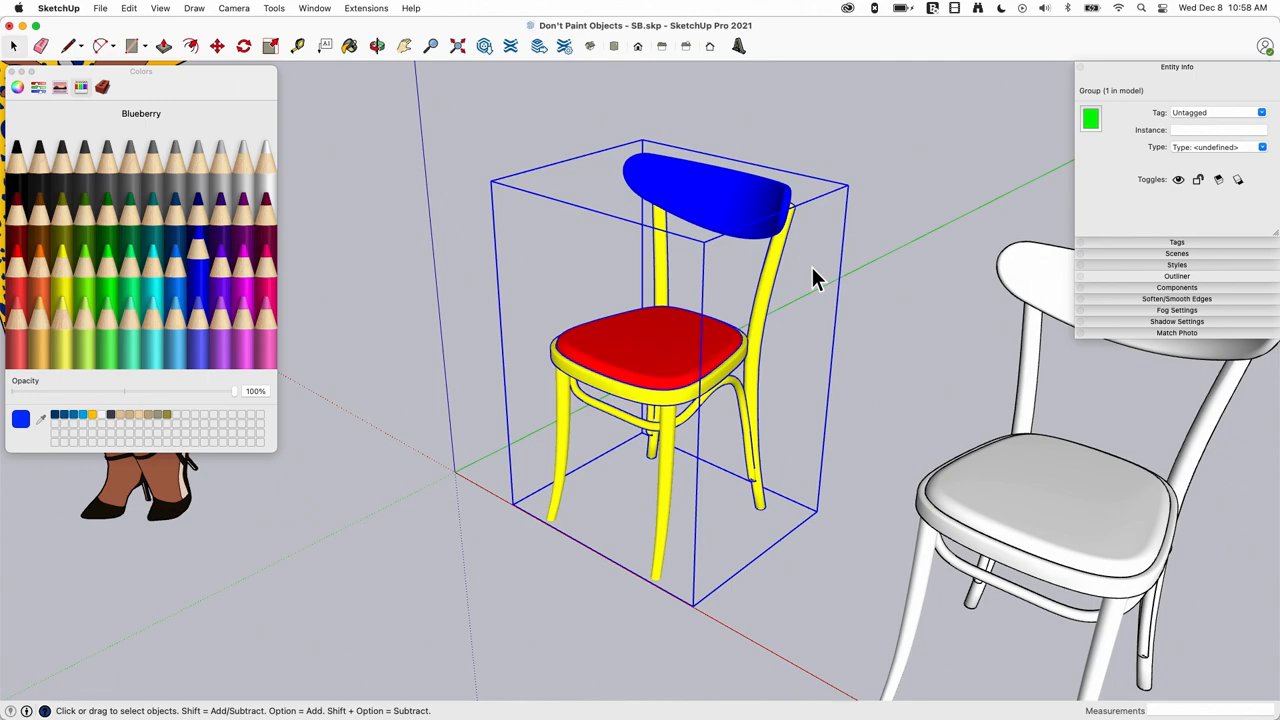
Orbit around the chair to inspect its yellow legs, red seat and blue backrest.
drag(816, 280, 680, 400)
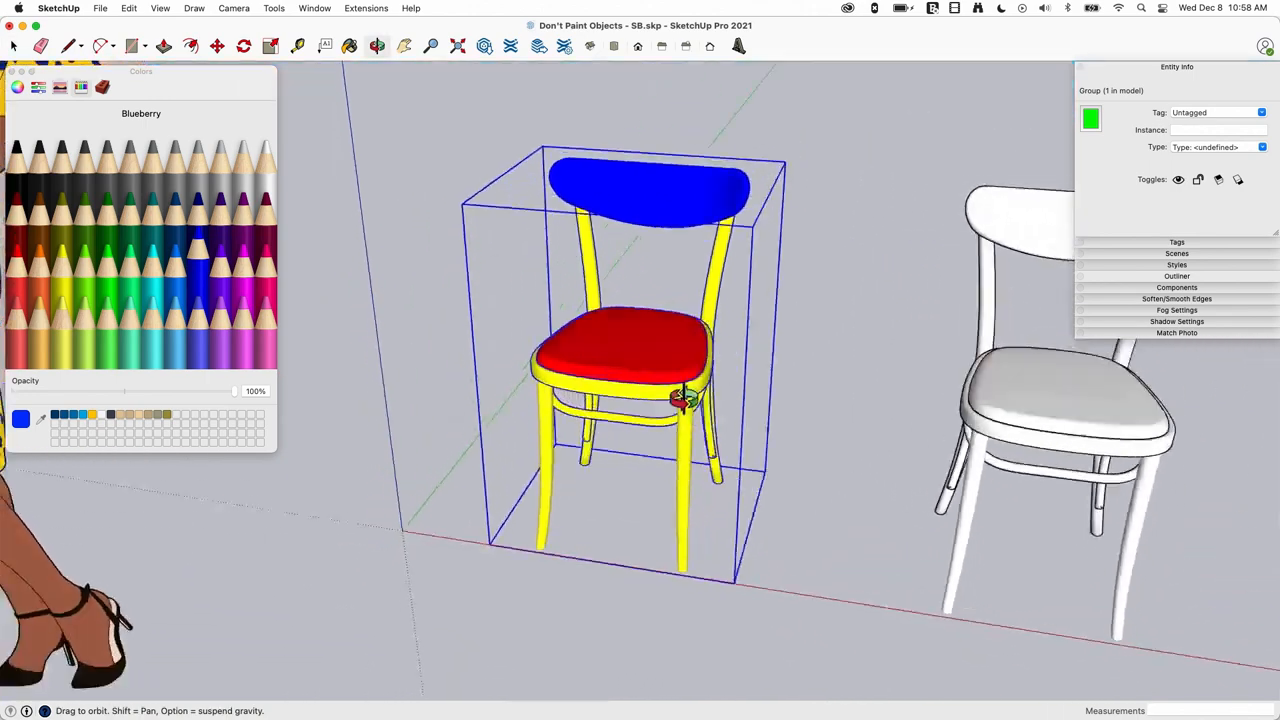
drag(680, 400, 850, 184)
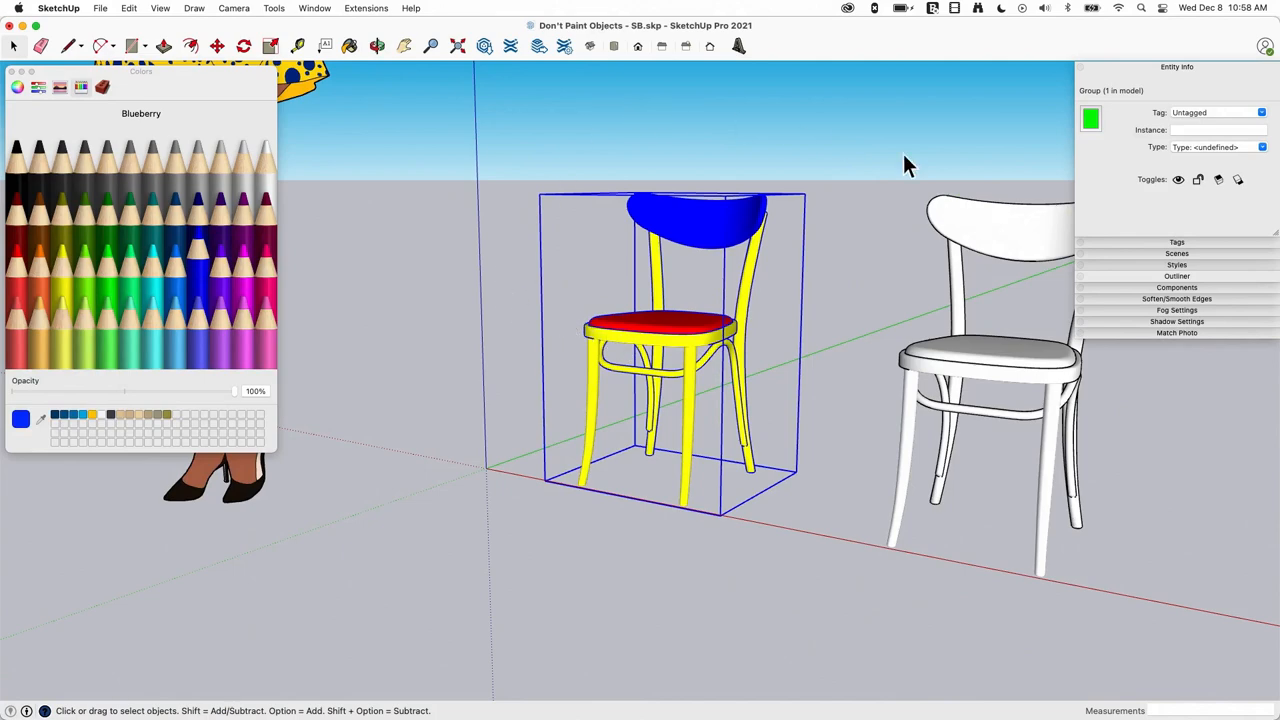
mouse_move(756, 162)
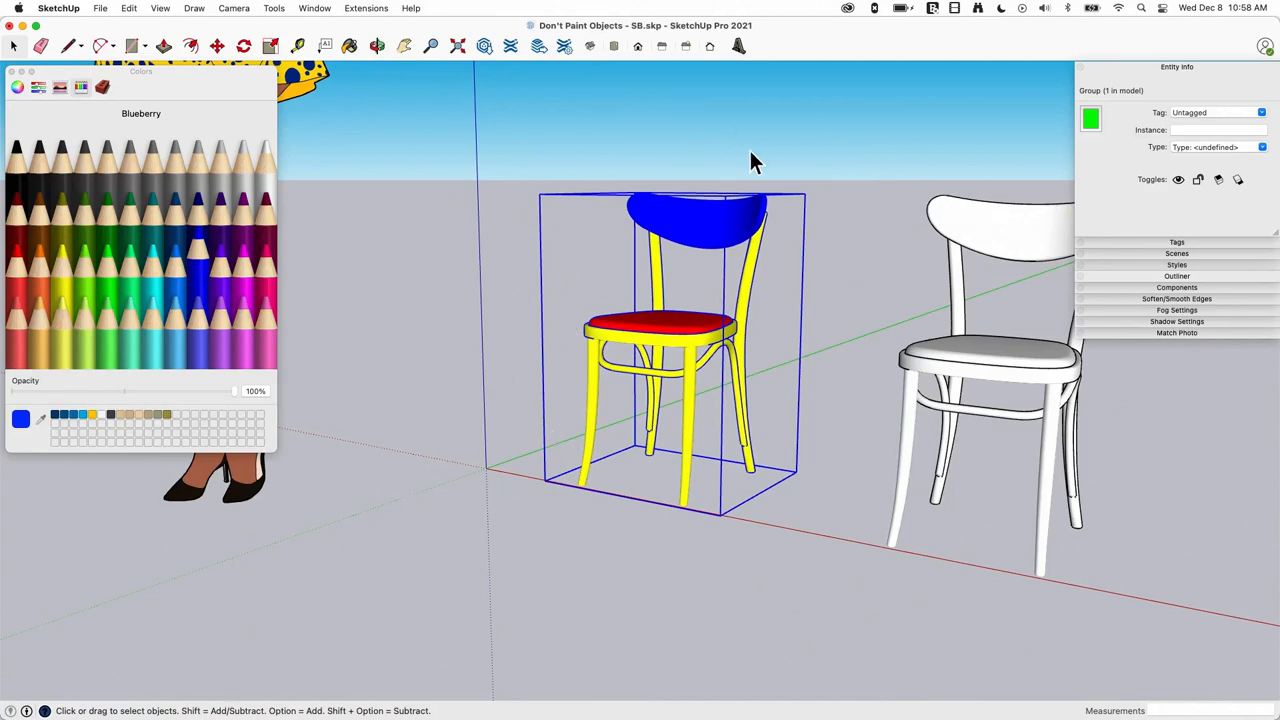
drag(756, 160, 780, 216)
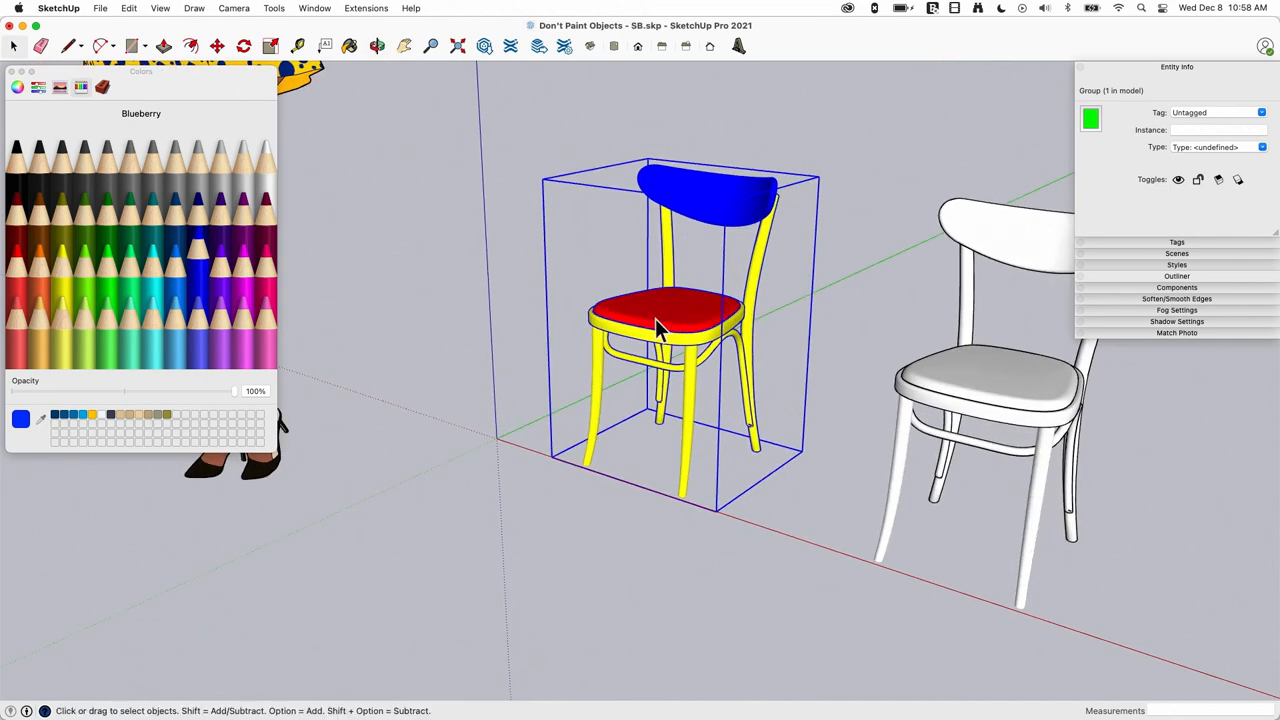
mouse_move(716, 256)
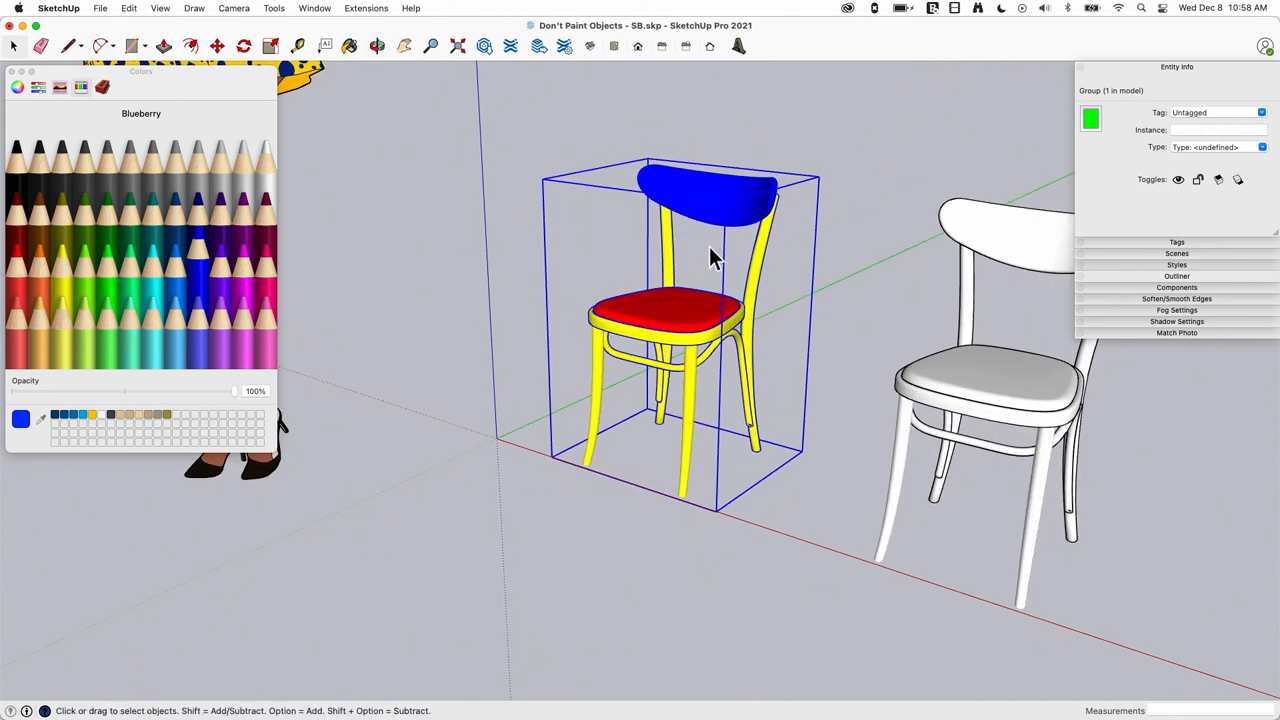
mouse_move(716, 114)
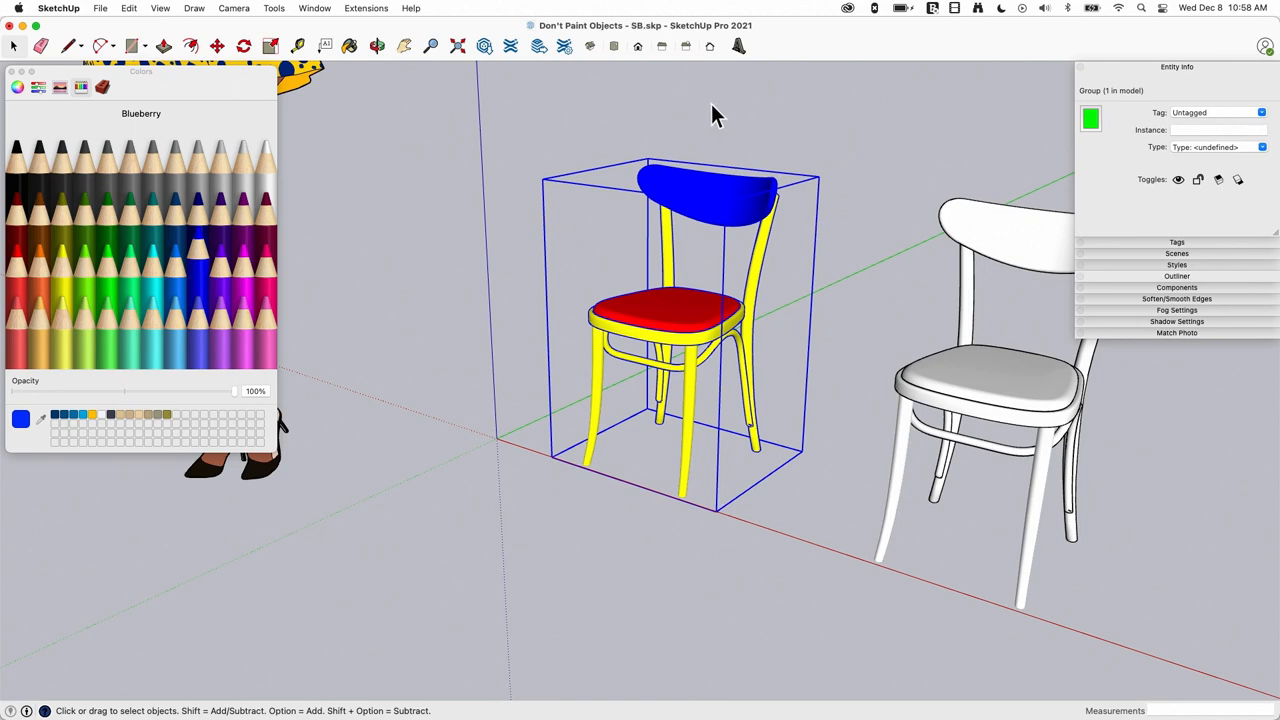
mouse_move(670, 136)
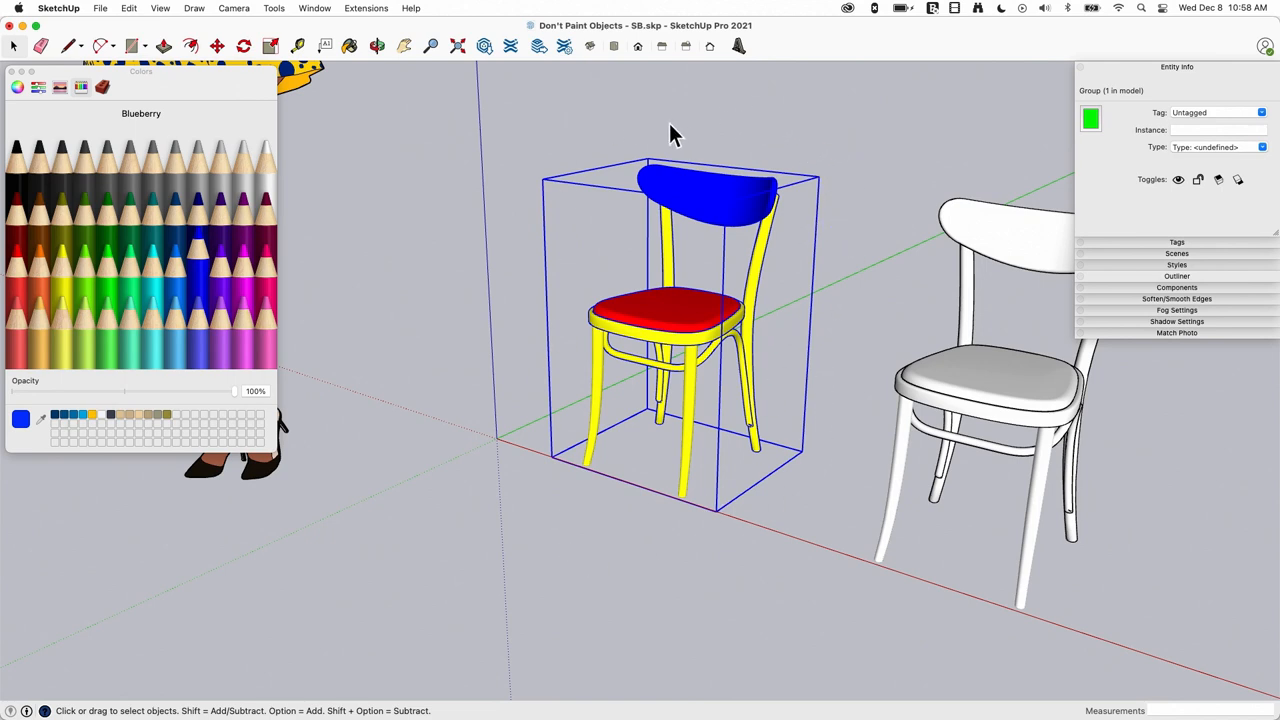
mouse_move(784, 362)
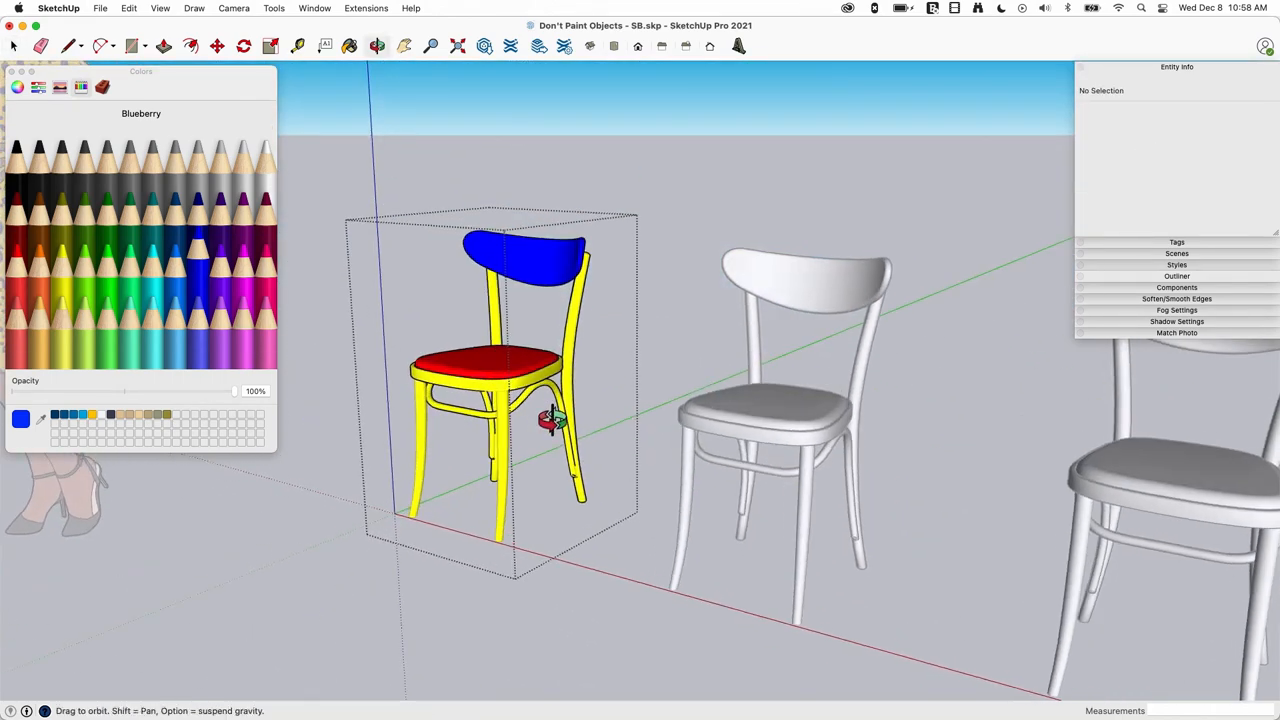
Select all faces of the second chair's seat and paint them Maraschino red.
drag(550, 420, 500, 384)
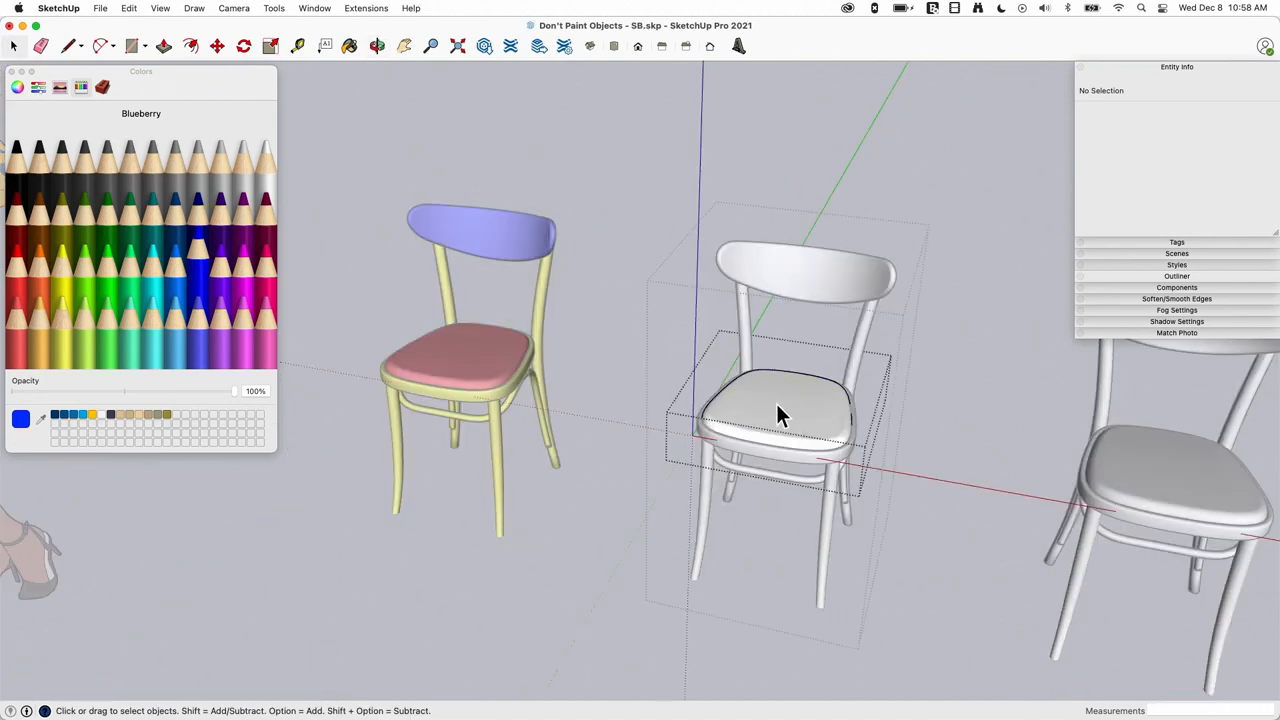
click(780, 414)
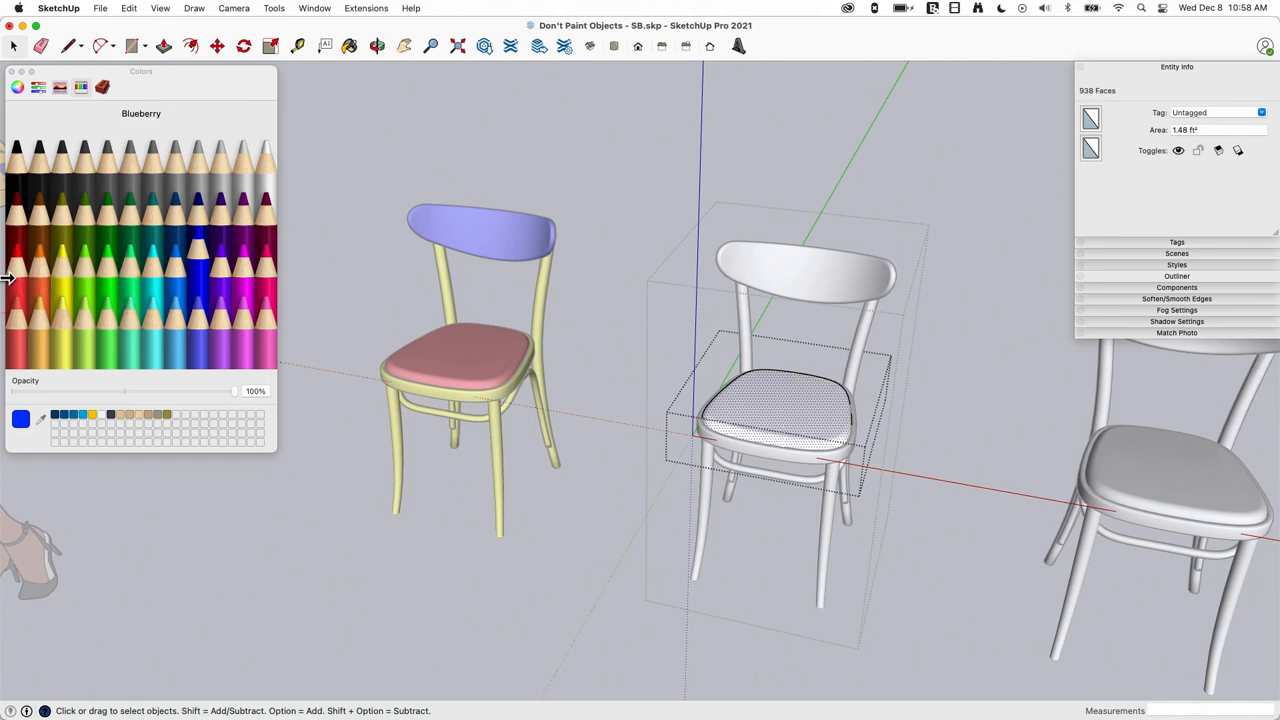
click(776, 410)
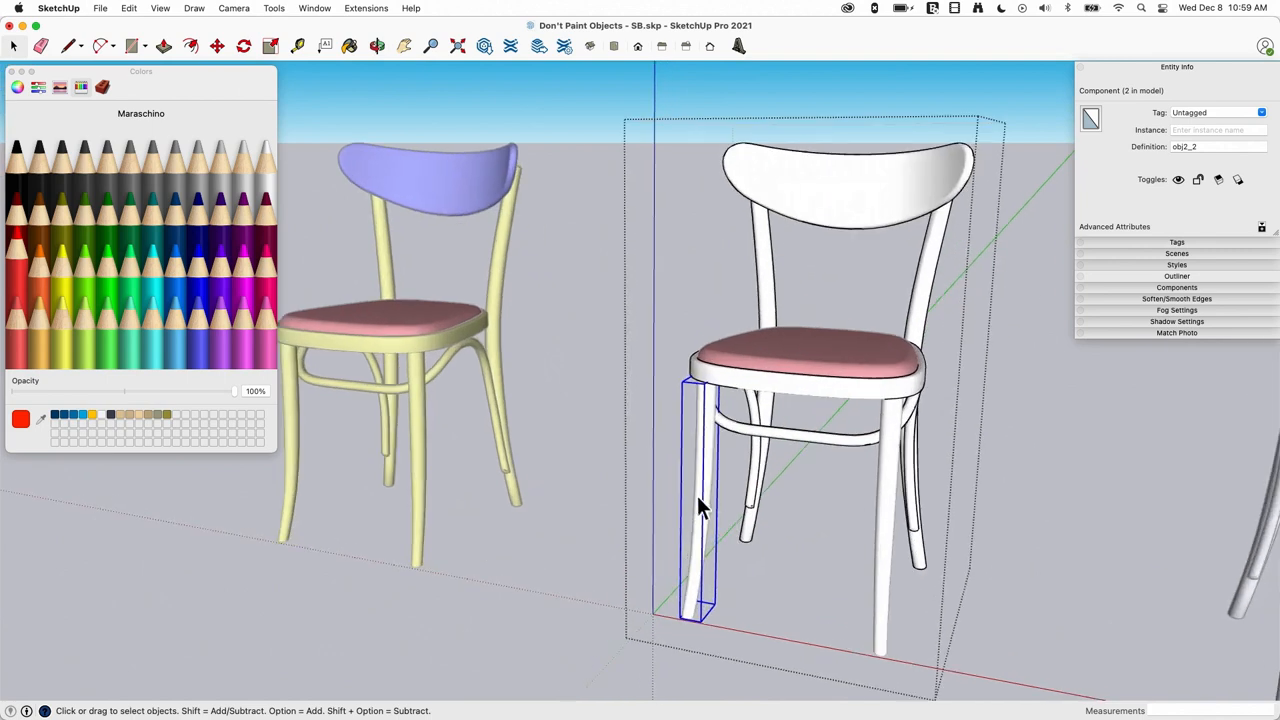
mouse_move(428, 140)
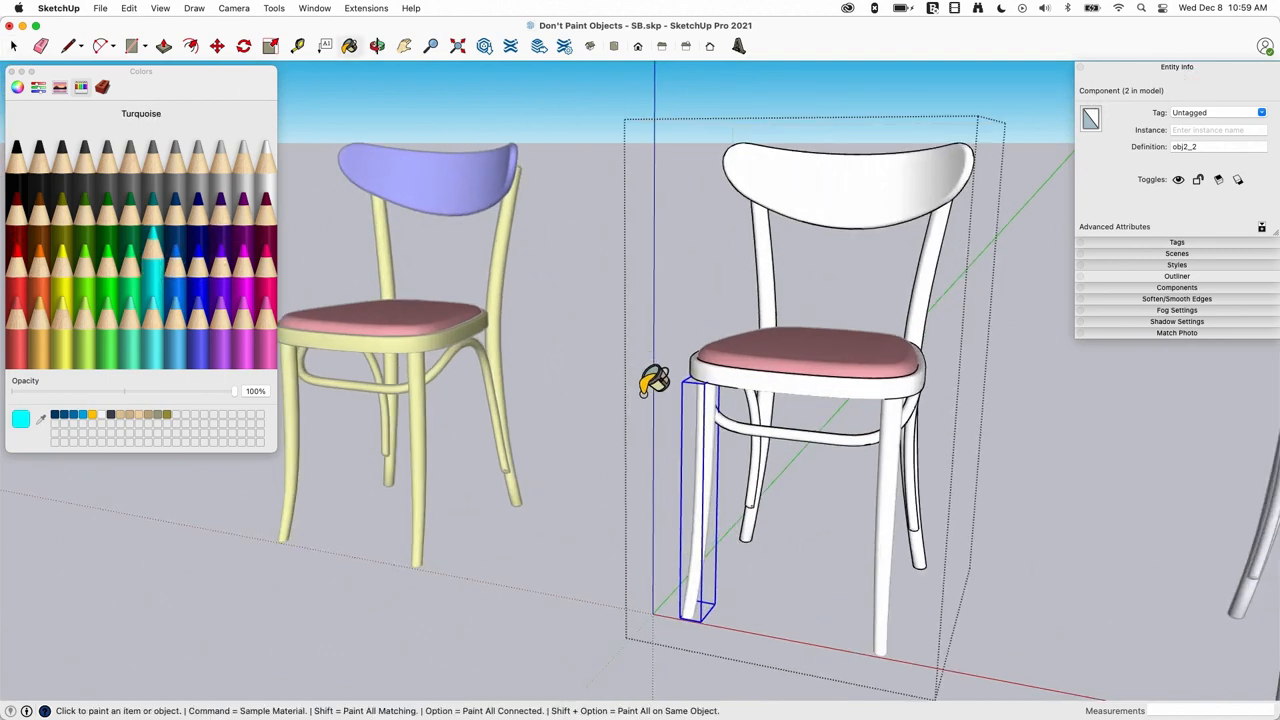
Paint the second chair's front leg Turquoise.
click(696, 500)
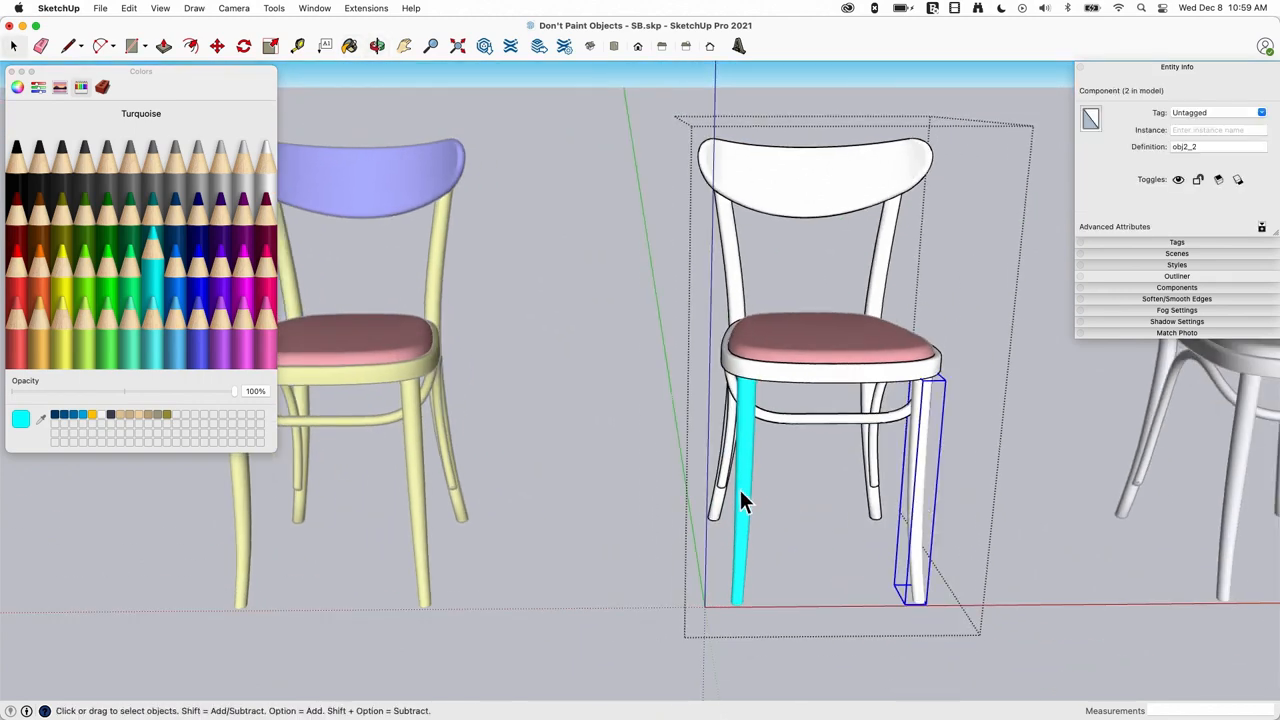
mouse_move(736, 486)
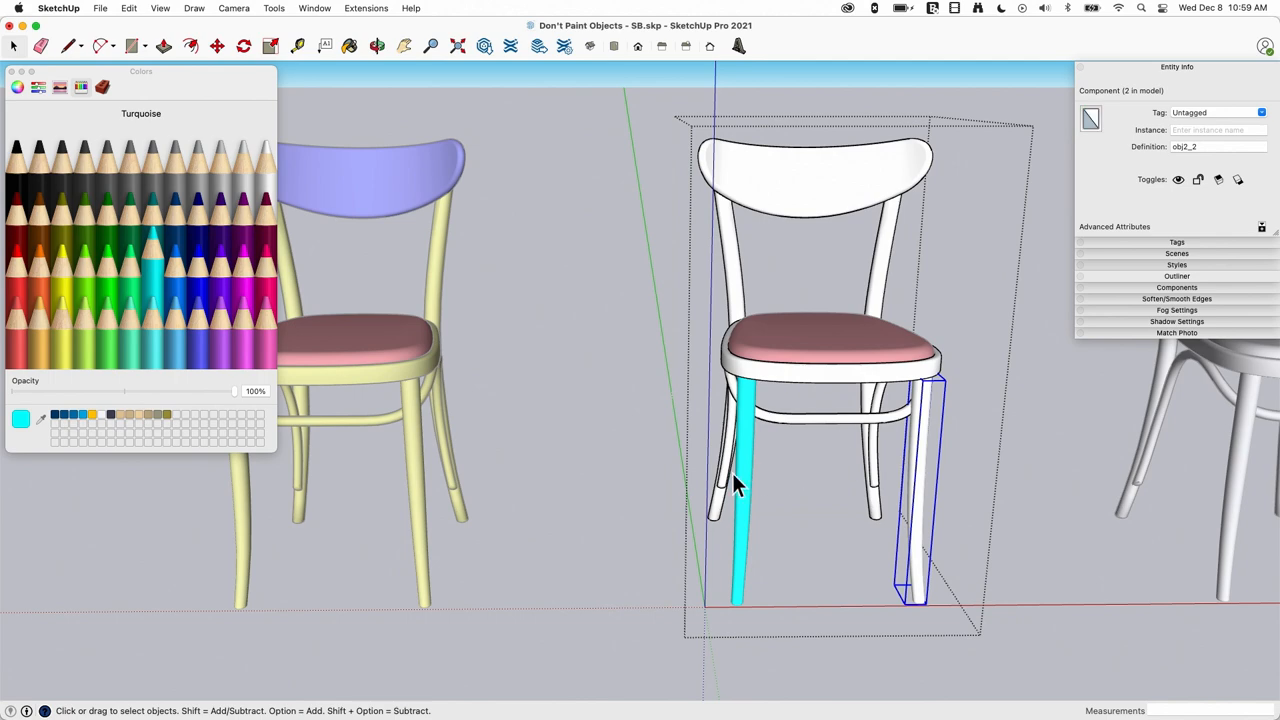
mouse_move(730, 490)
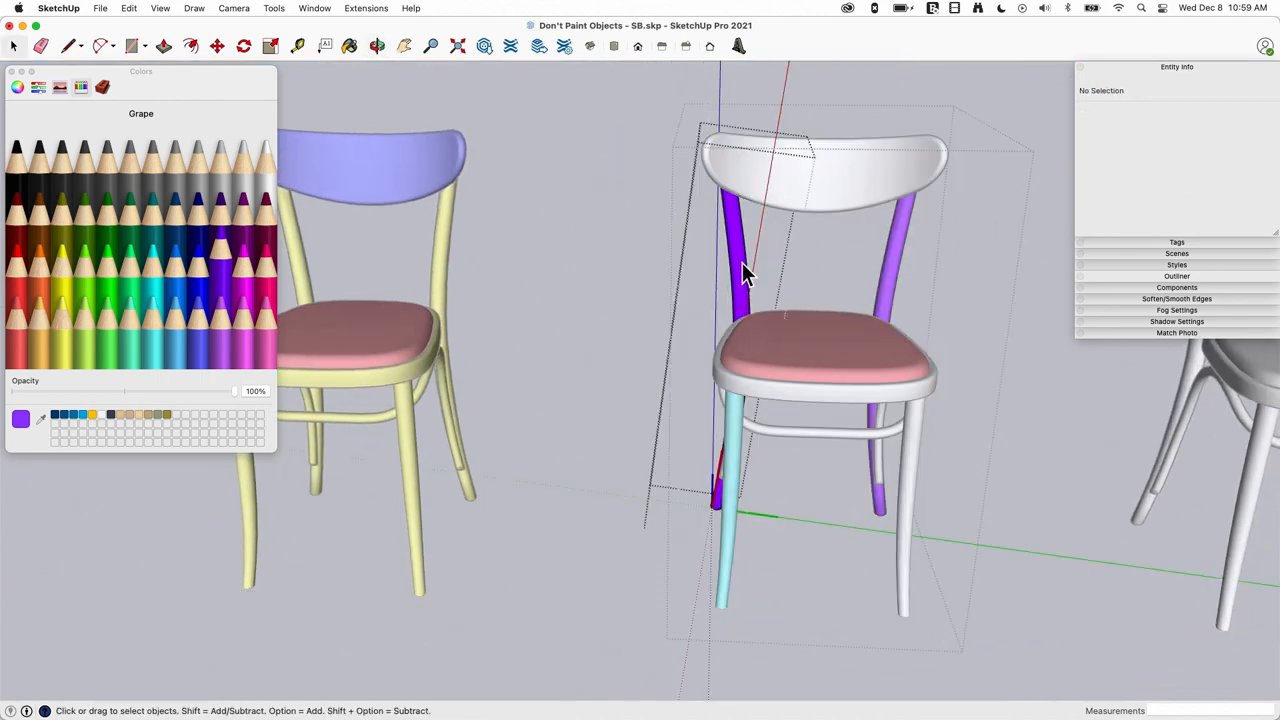
click(744, 220)
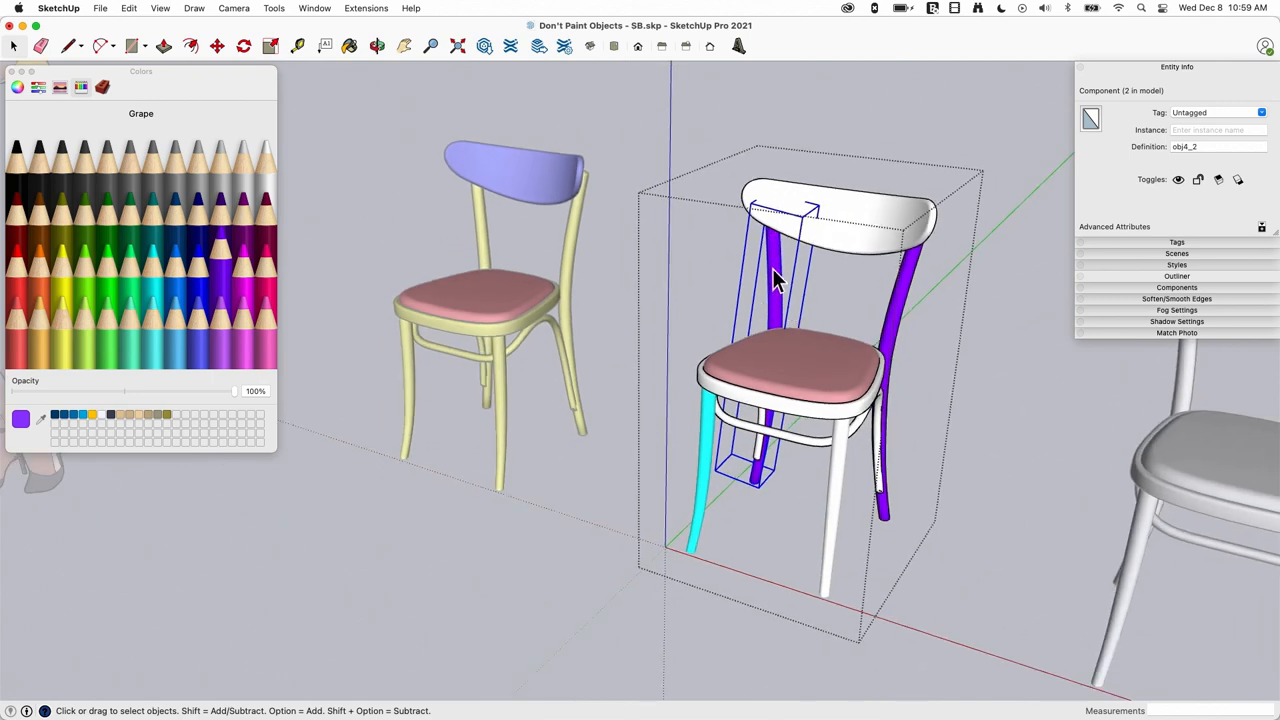
mouse_move(1112, 144)
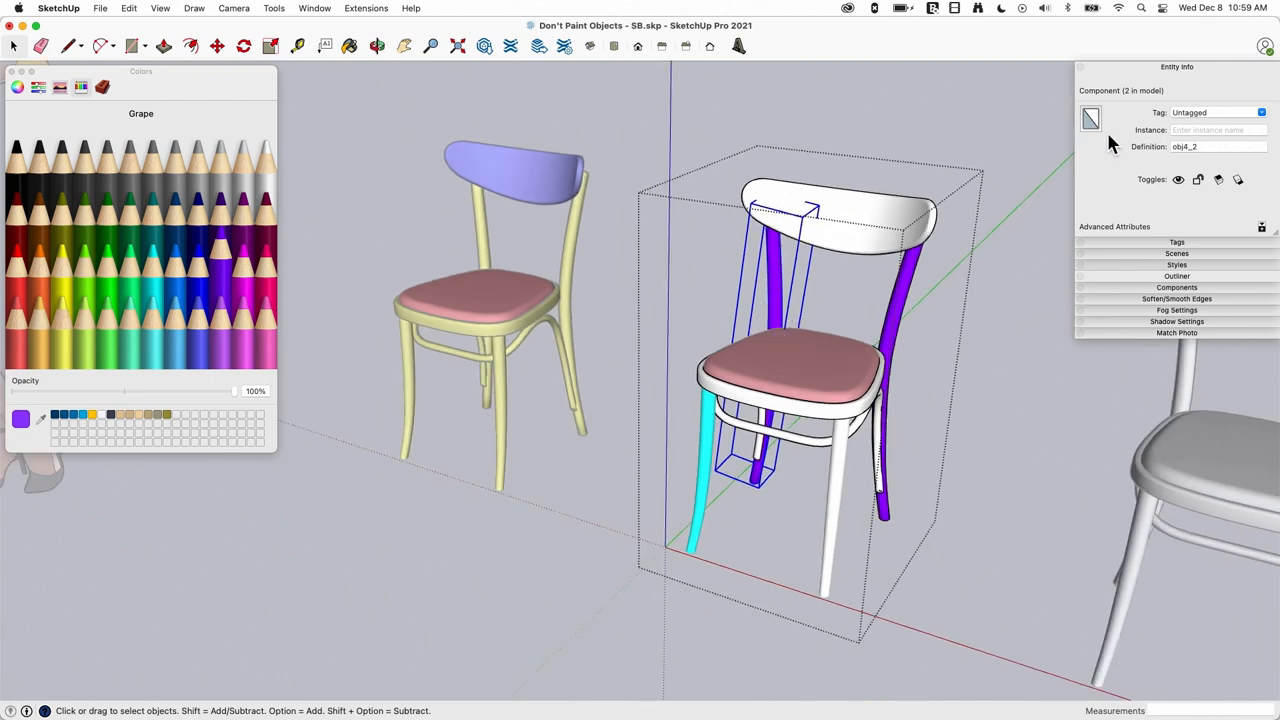
mouse_move(940, 320)
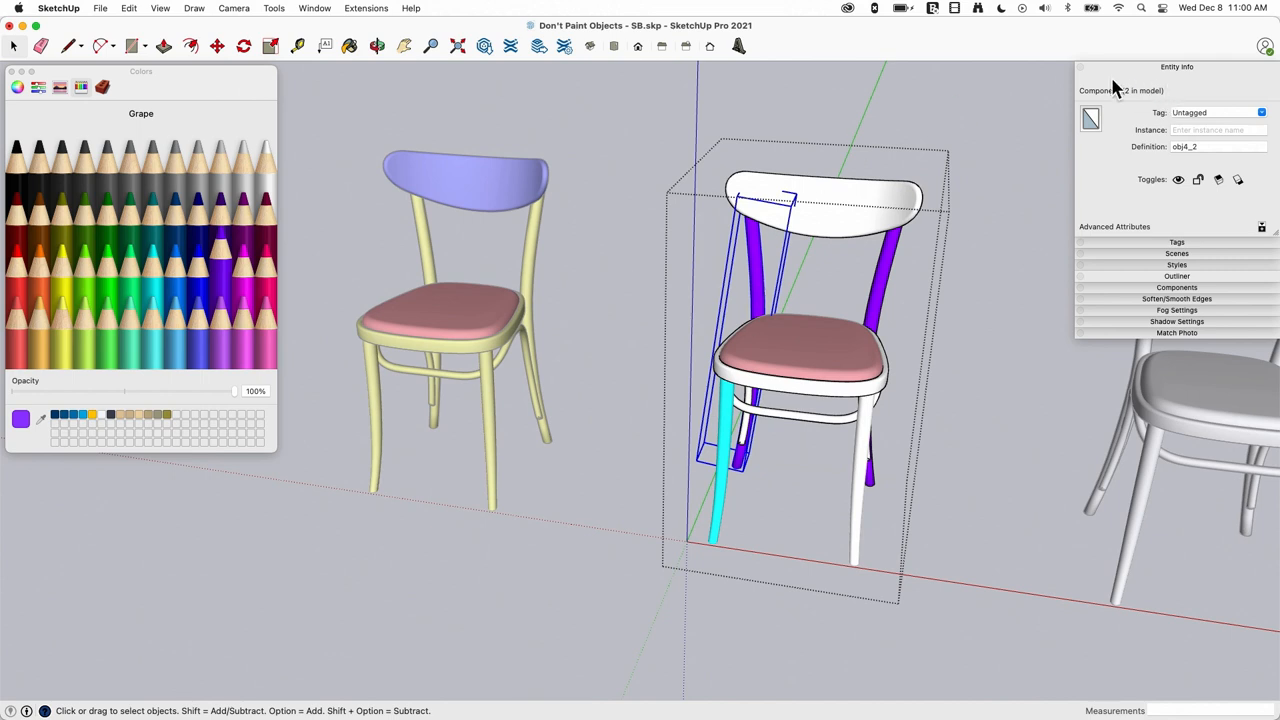
mouse_move(1012, 216)
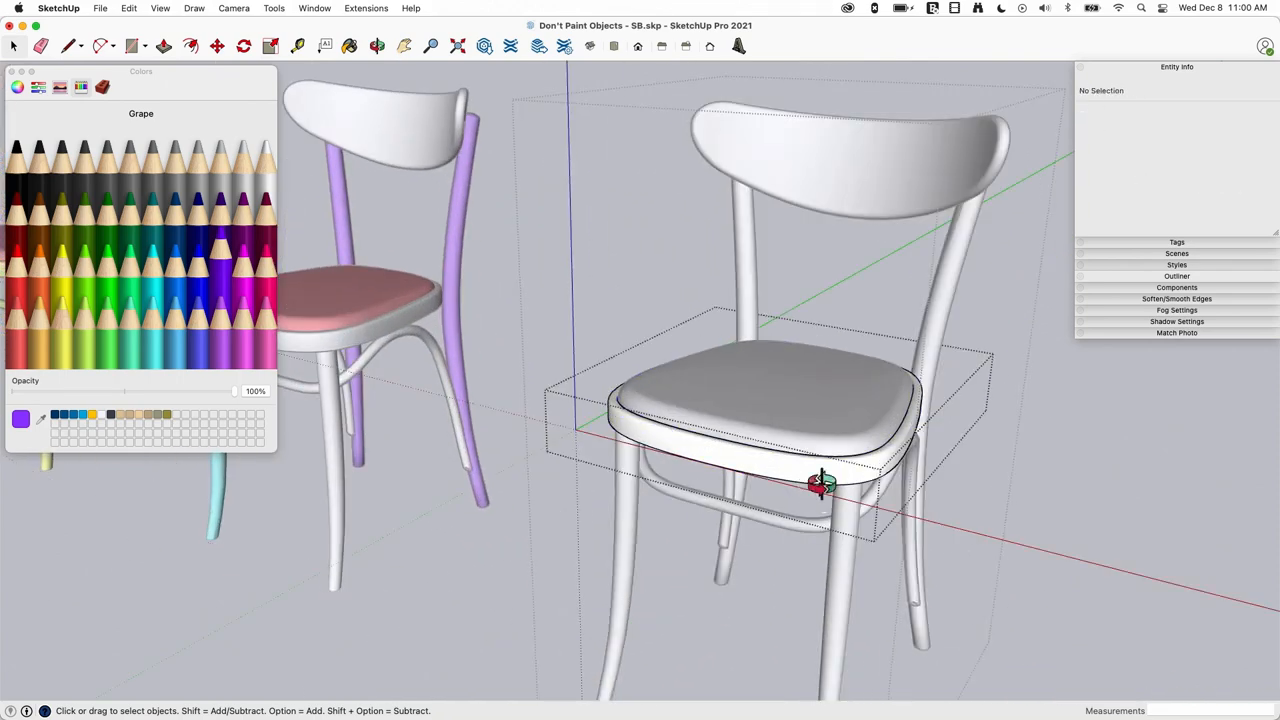
Paint part of the third chair Magenta after orbiting to face it.
drag(820, 486, 650, 384)
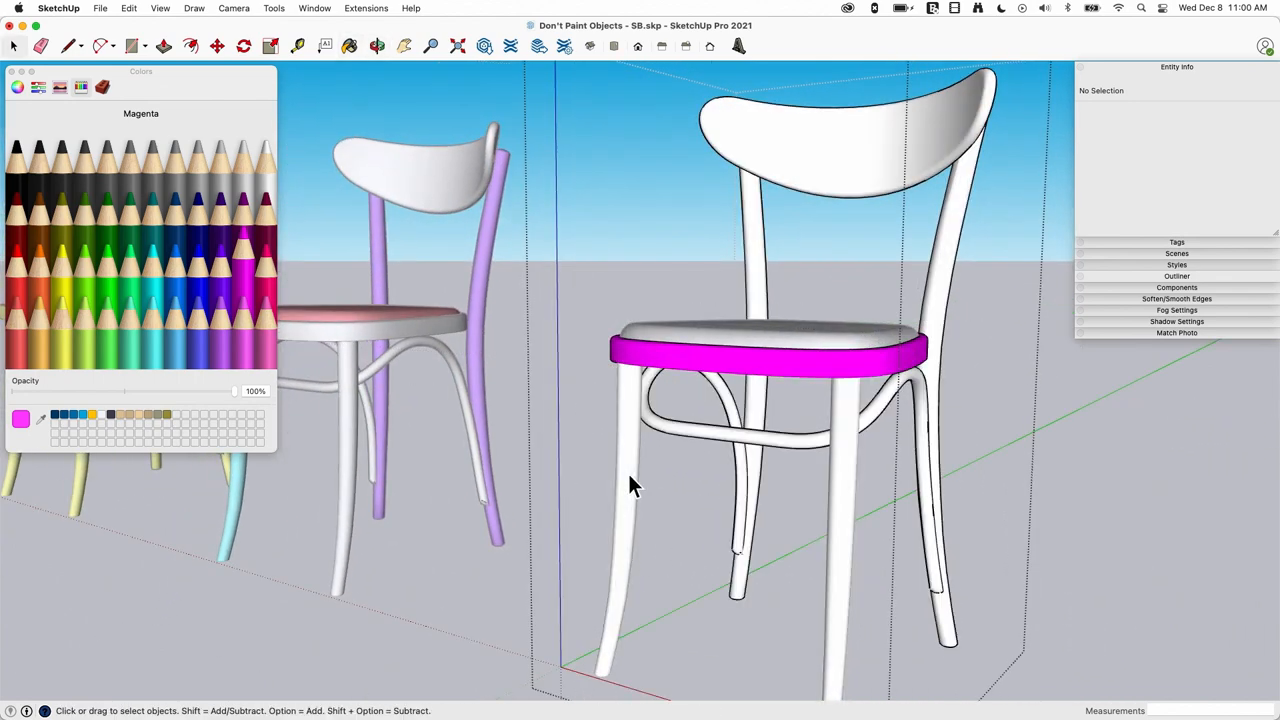
click(770, 350)
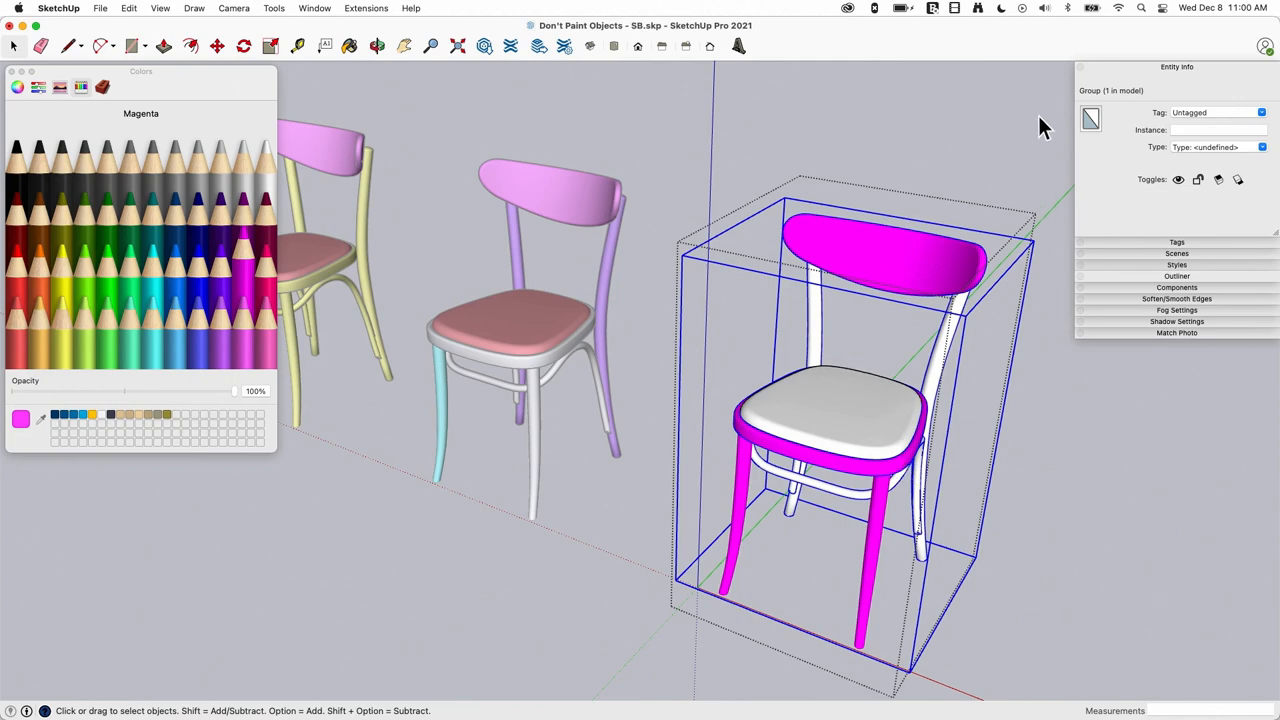
mouse_move(1050, 162)
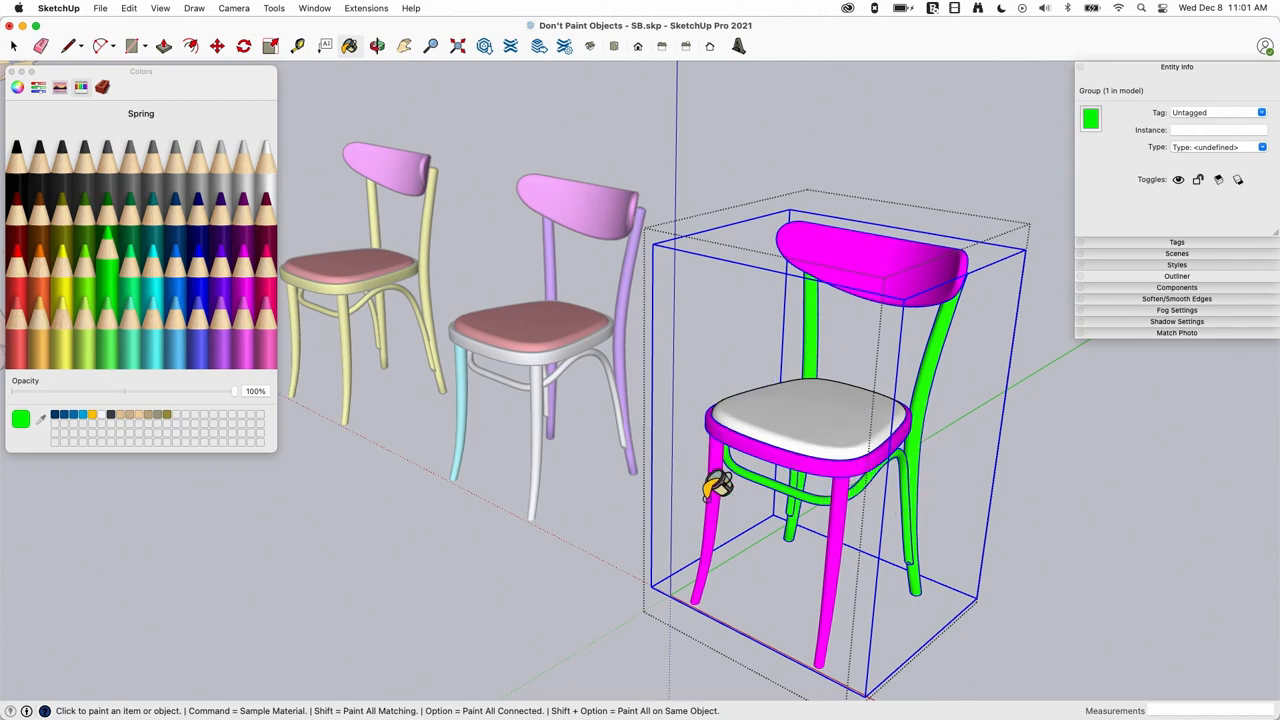
mouse_move(1190, 56)
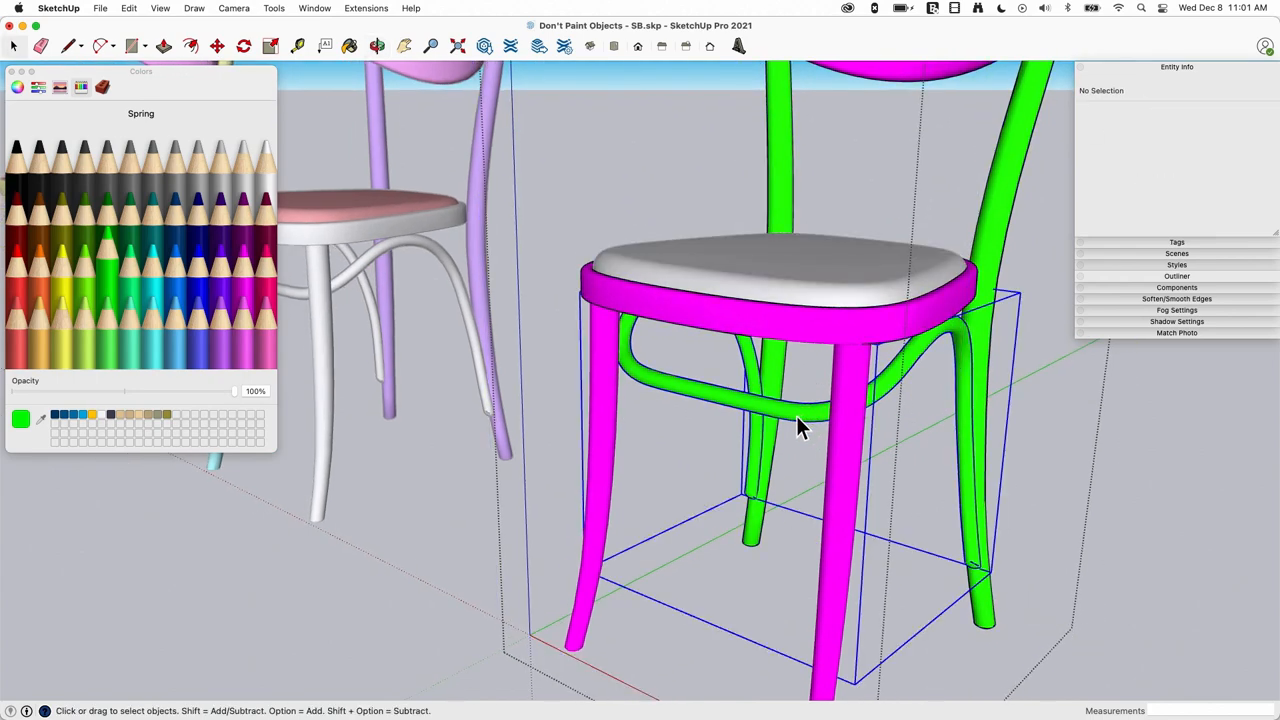
click(796, 420)
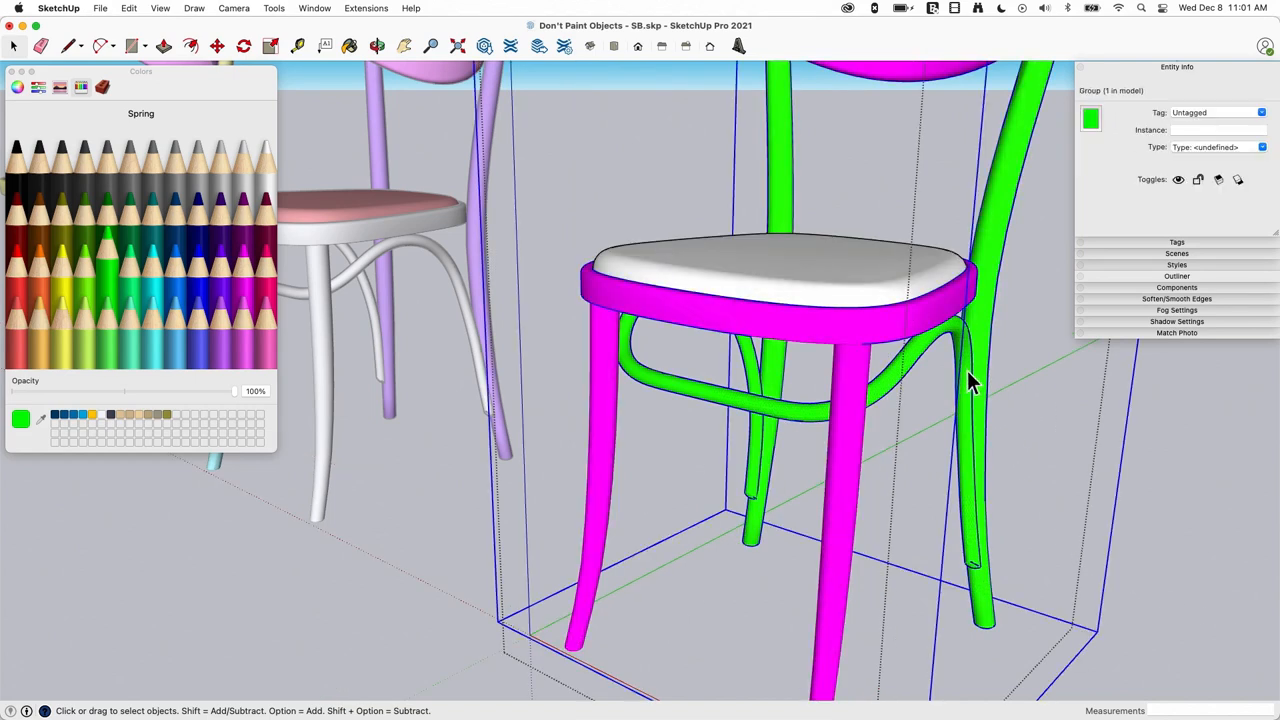
mouse_move(756, 428)
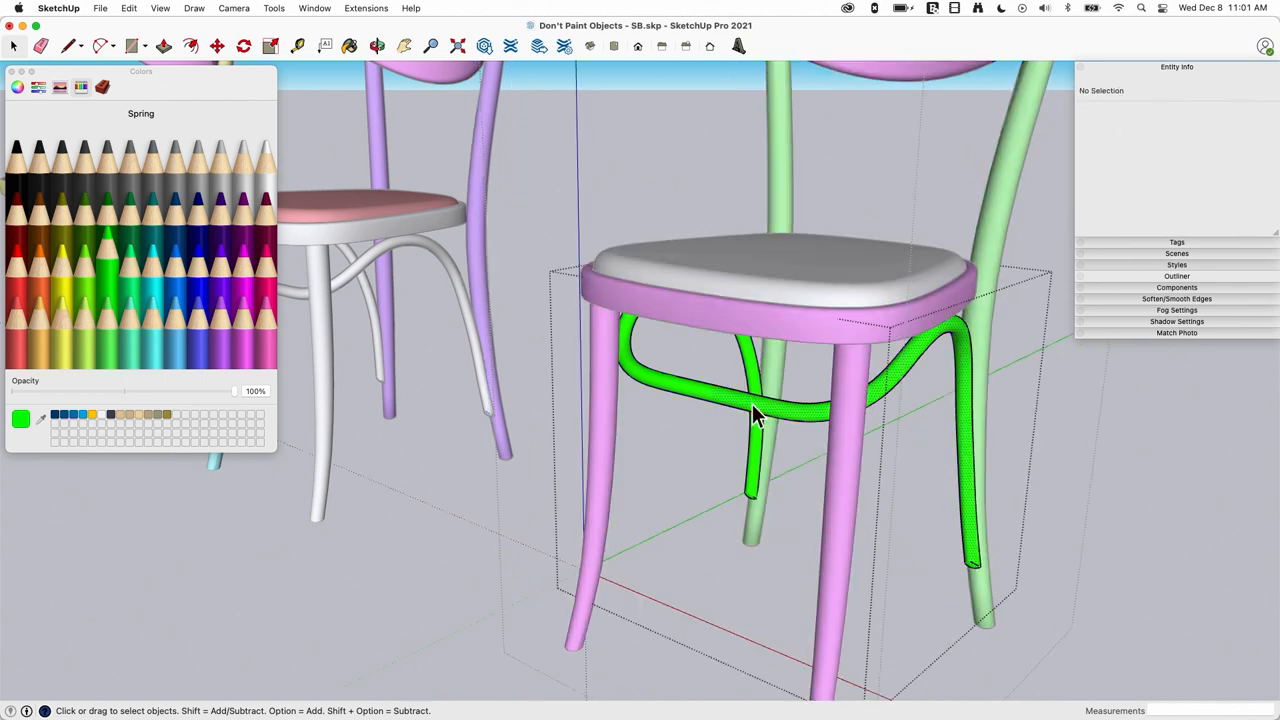
click(756, 414)
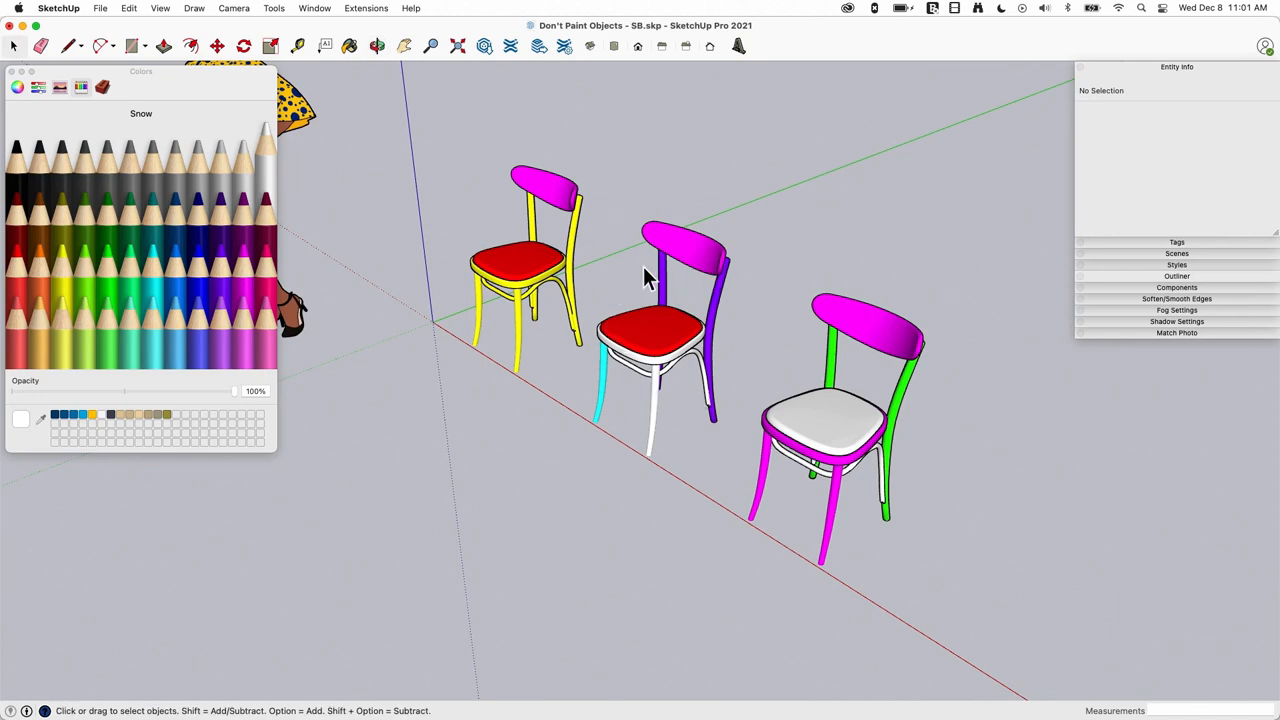
mouse_move(650, 356)
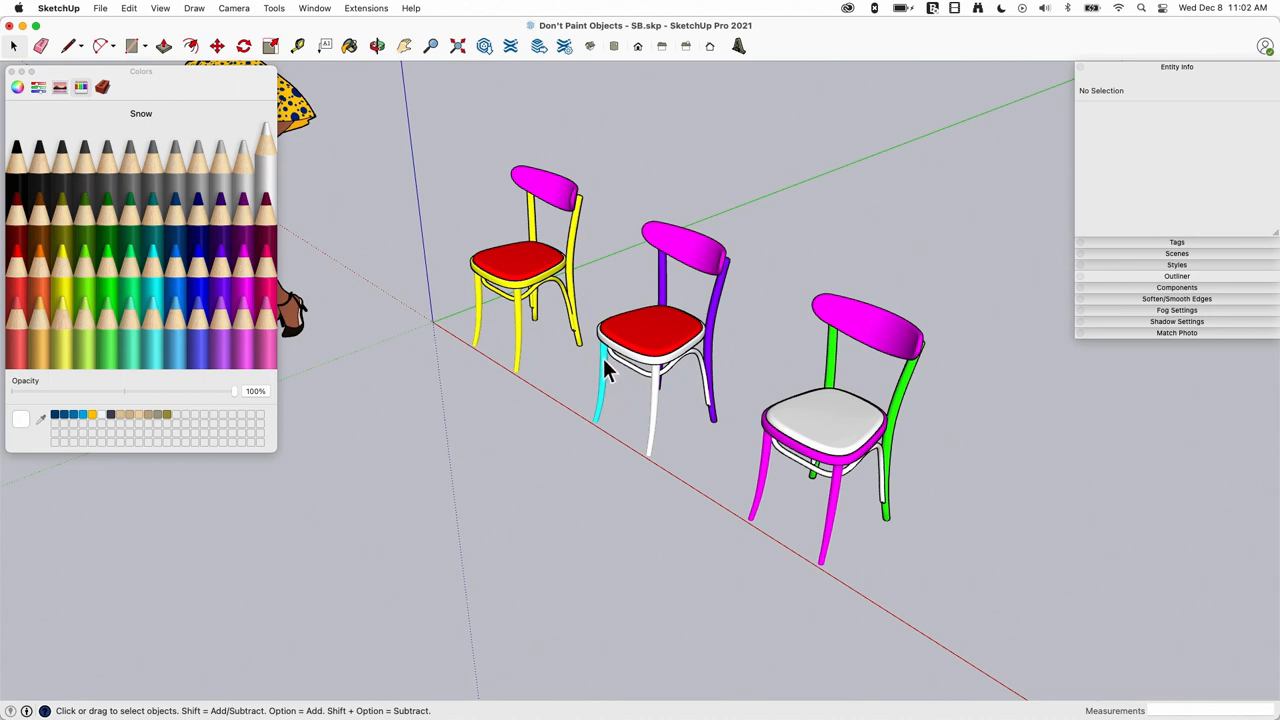
Enter the second chair's front leg component and sample its Turquoise colour.
click(650, 320)
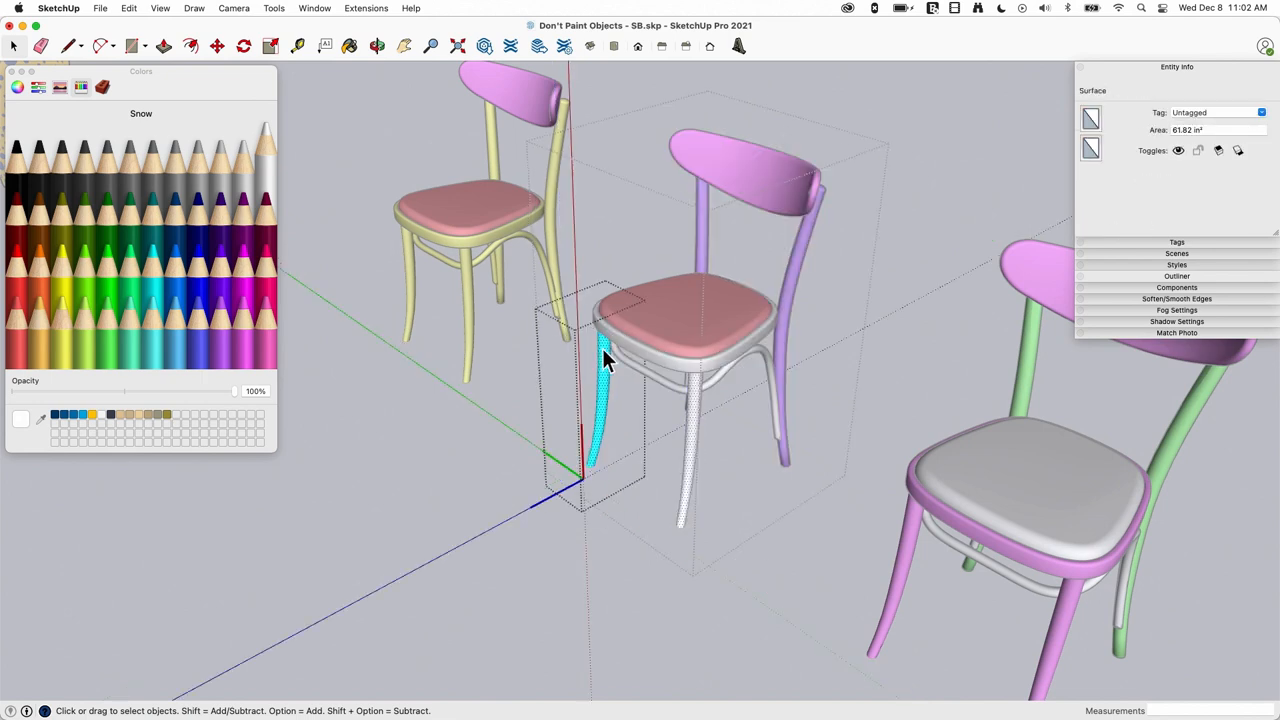
click(348, 46)
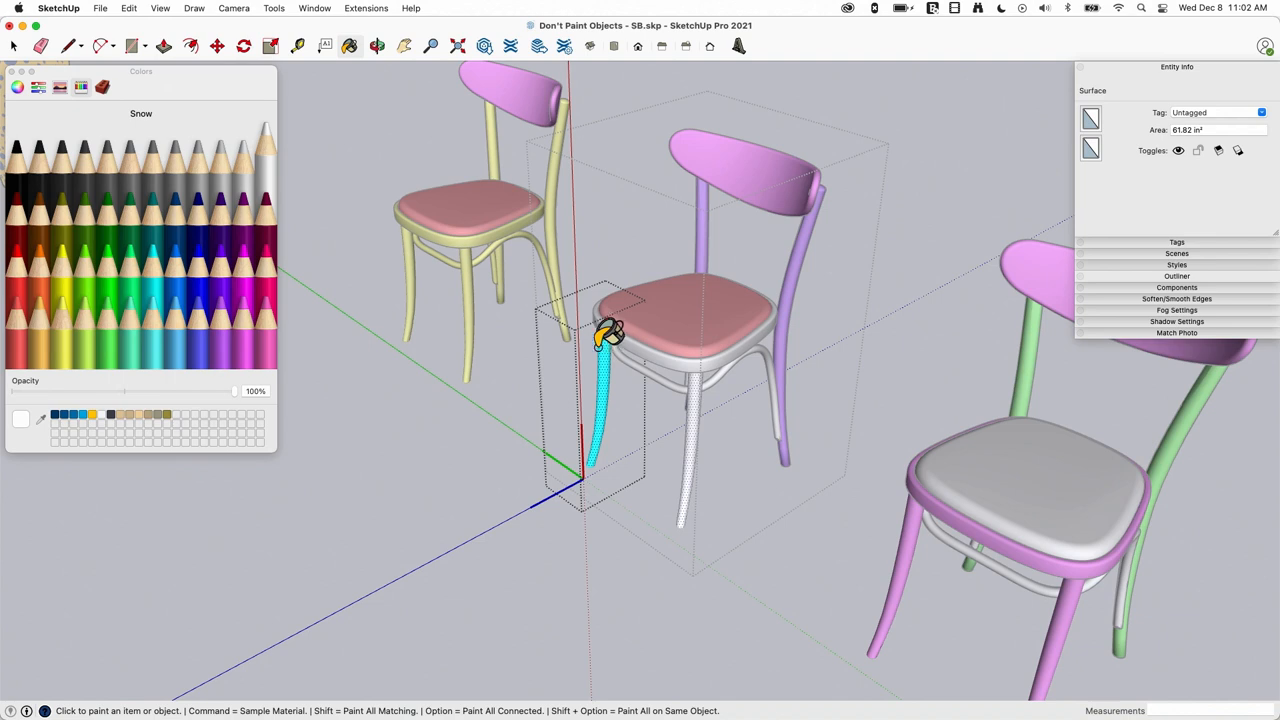
click(152, 256)
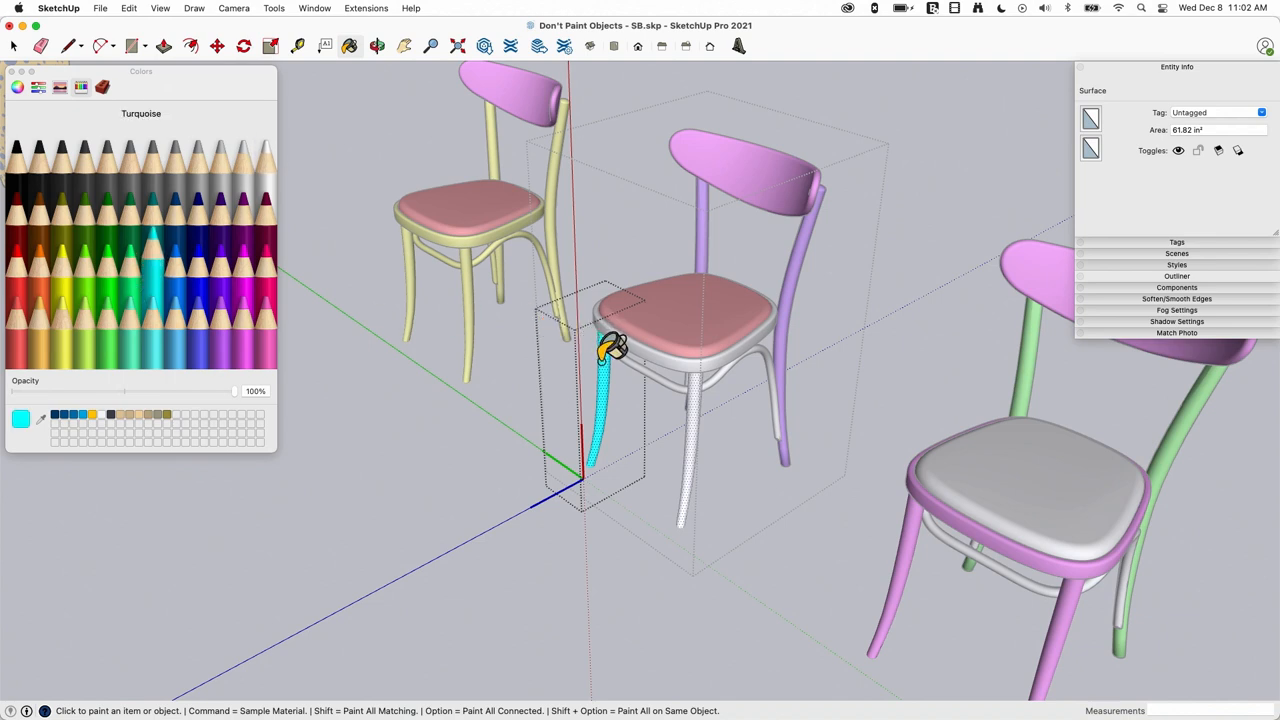